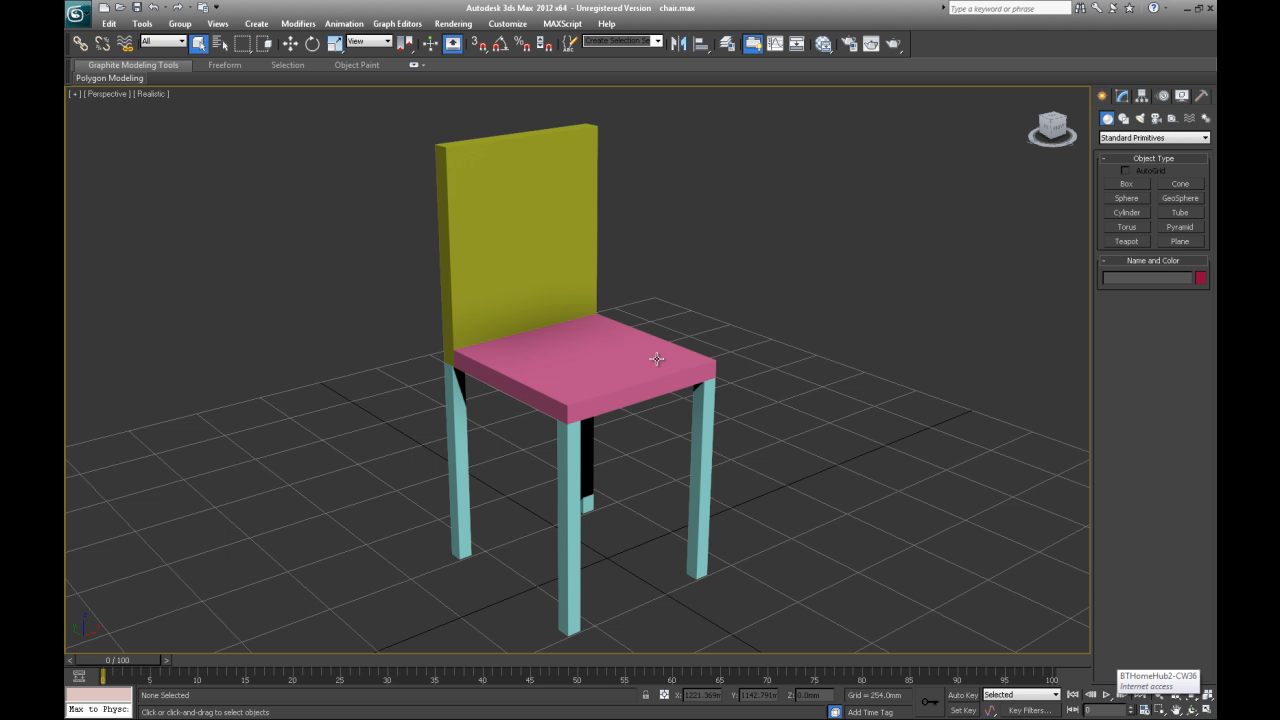
mouse_move(179, 23)
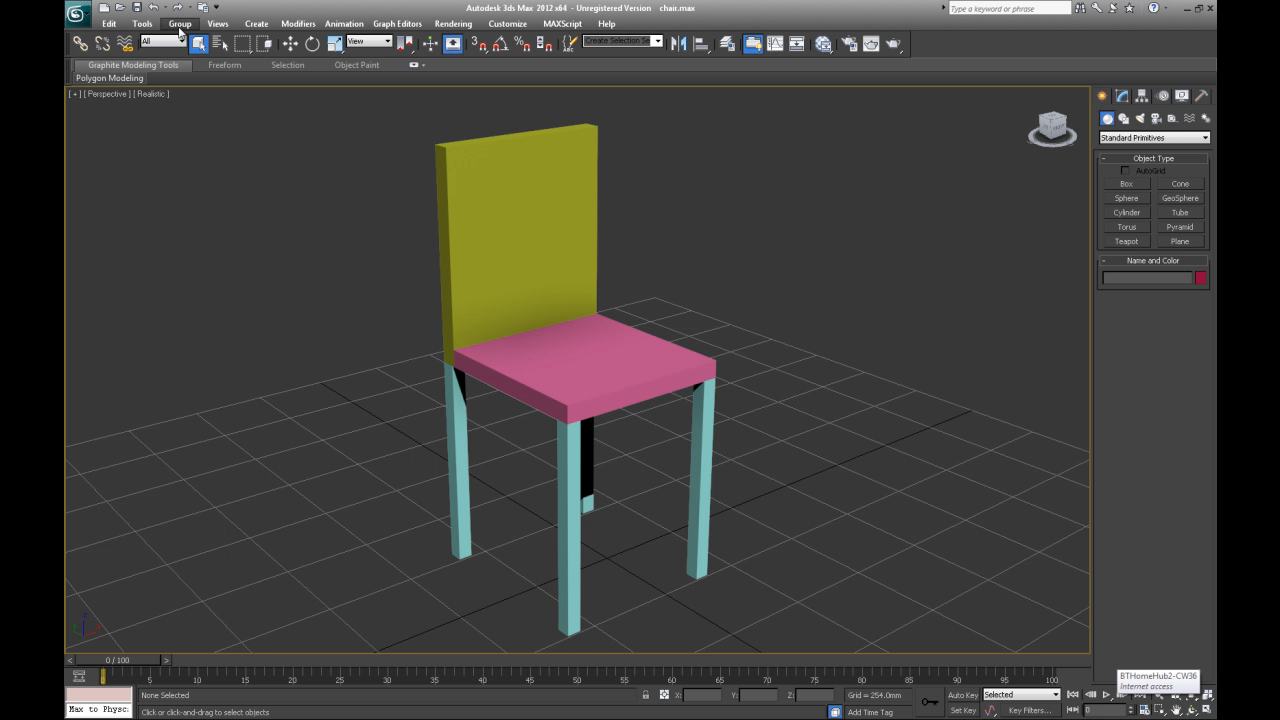
mouse_move(460, 337)
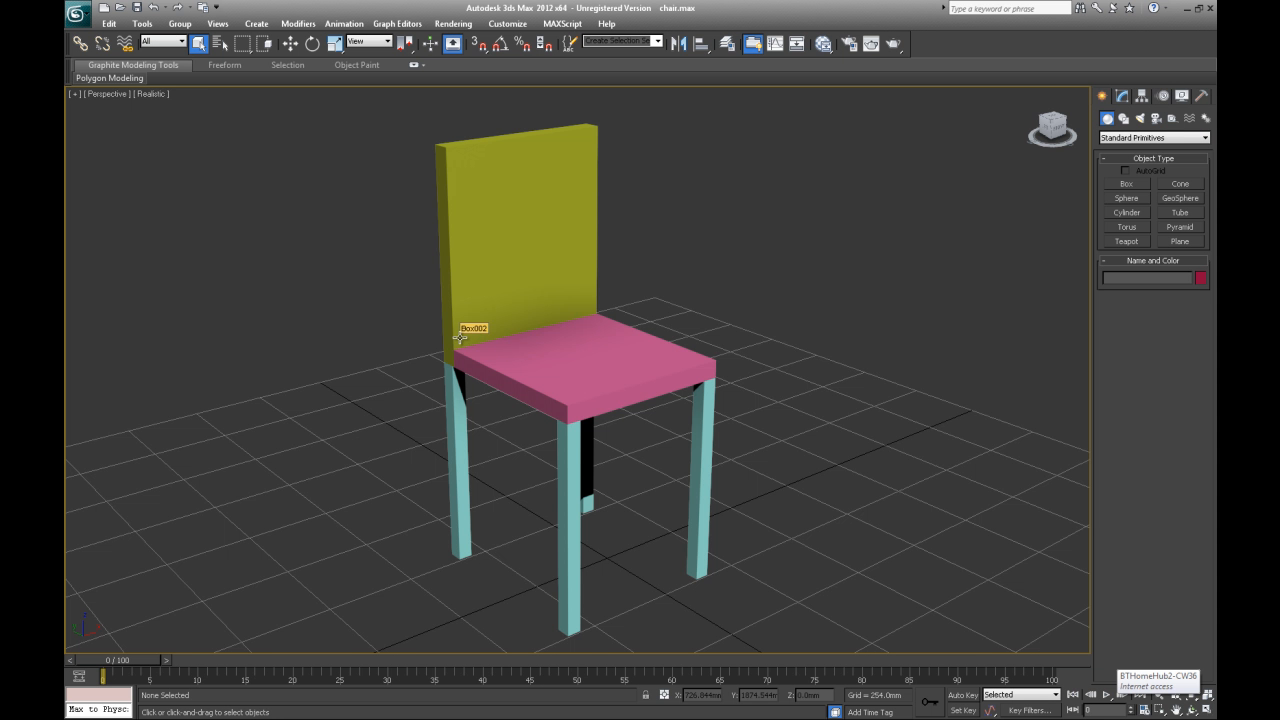
mouse_move(521, 303)
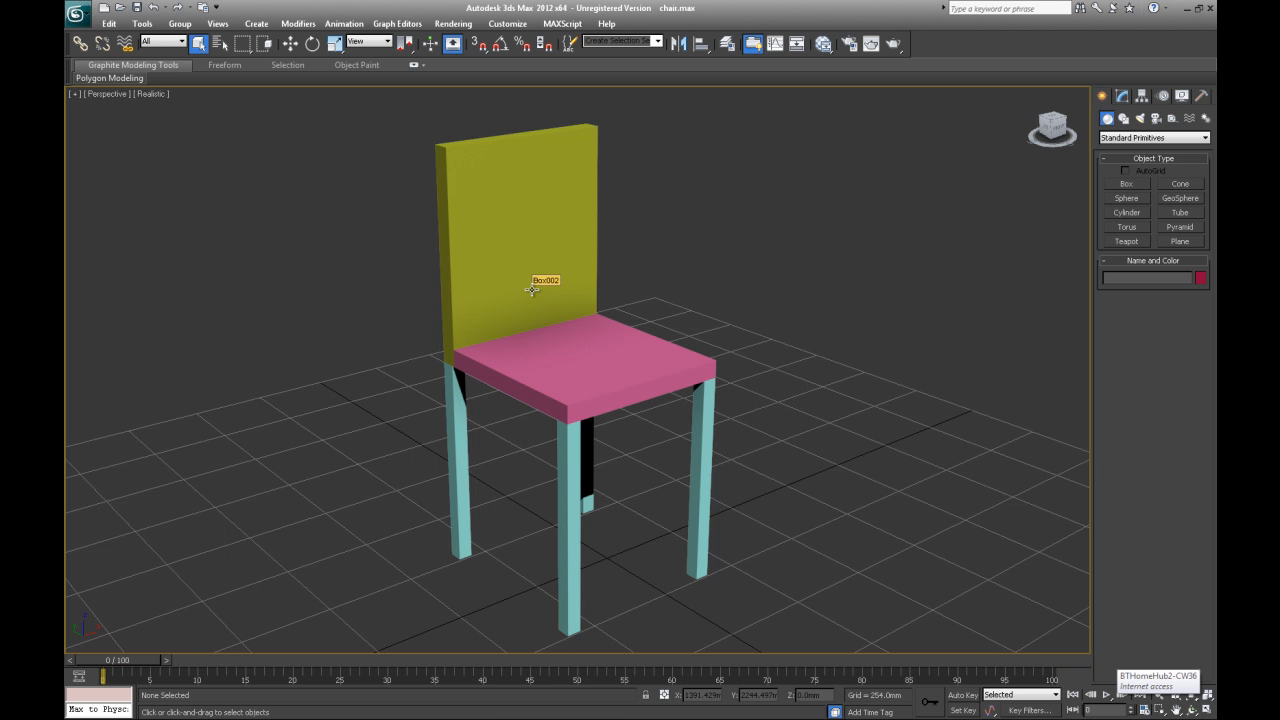
mouse_move(570, 95)
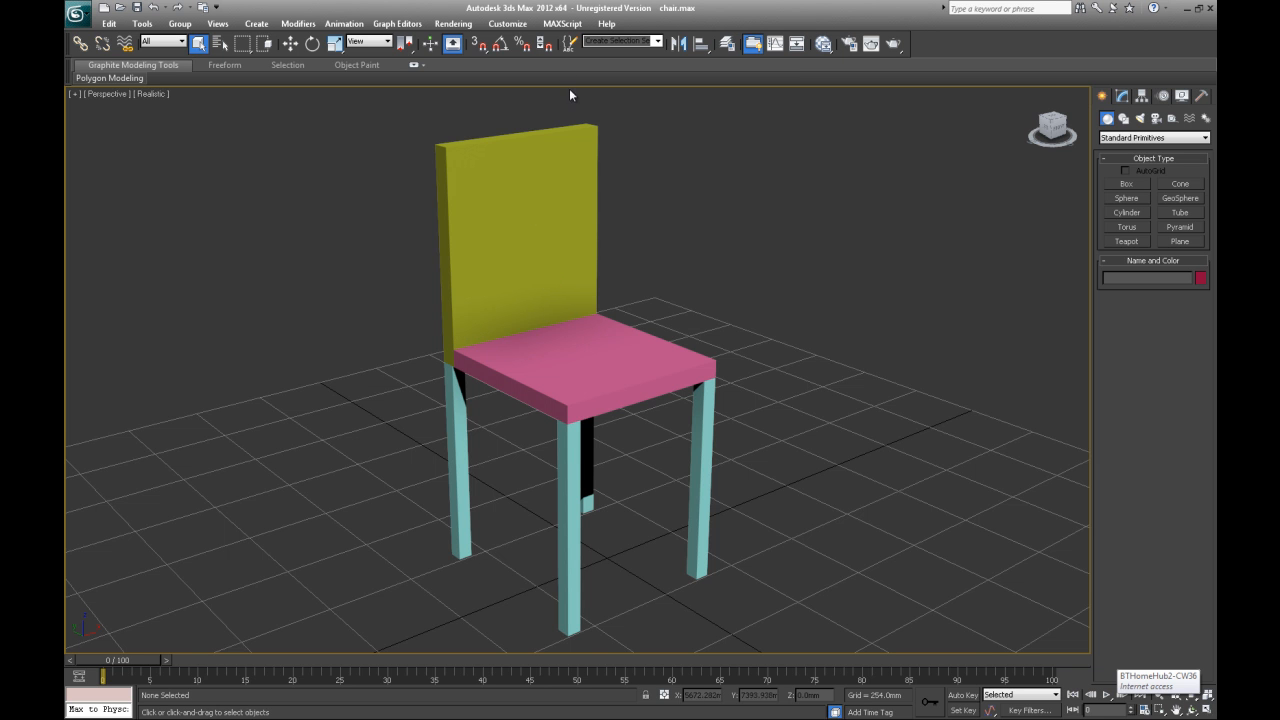
mouse_move(568, 42)
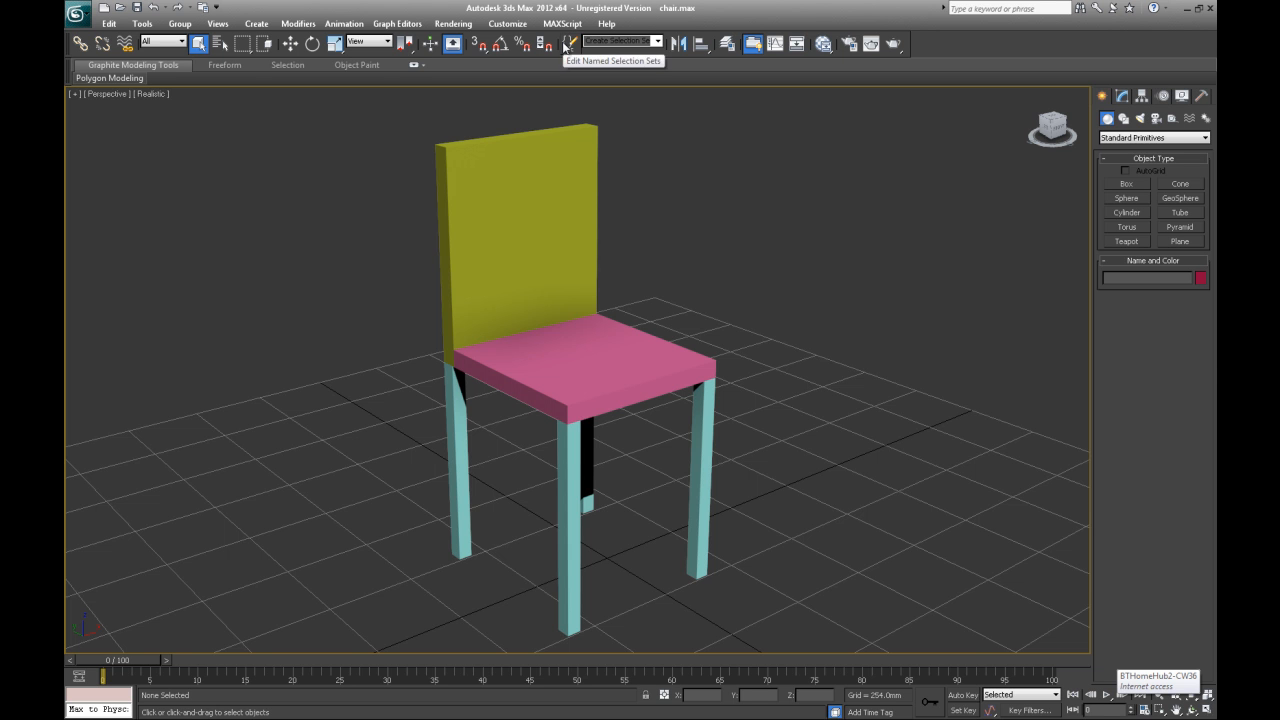
- Create a new named selection set called 'chair' in the Named Selection Sets manager
click(571, 43)
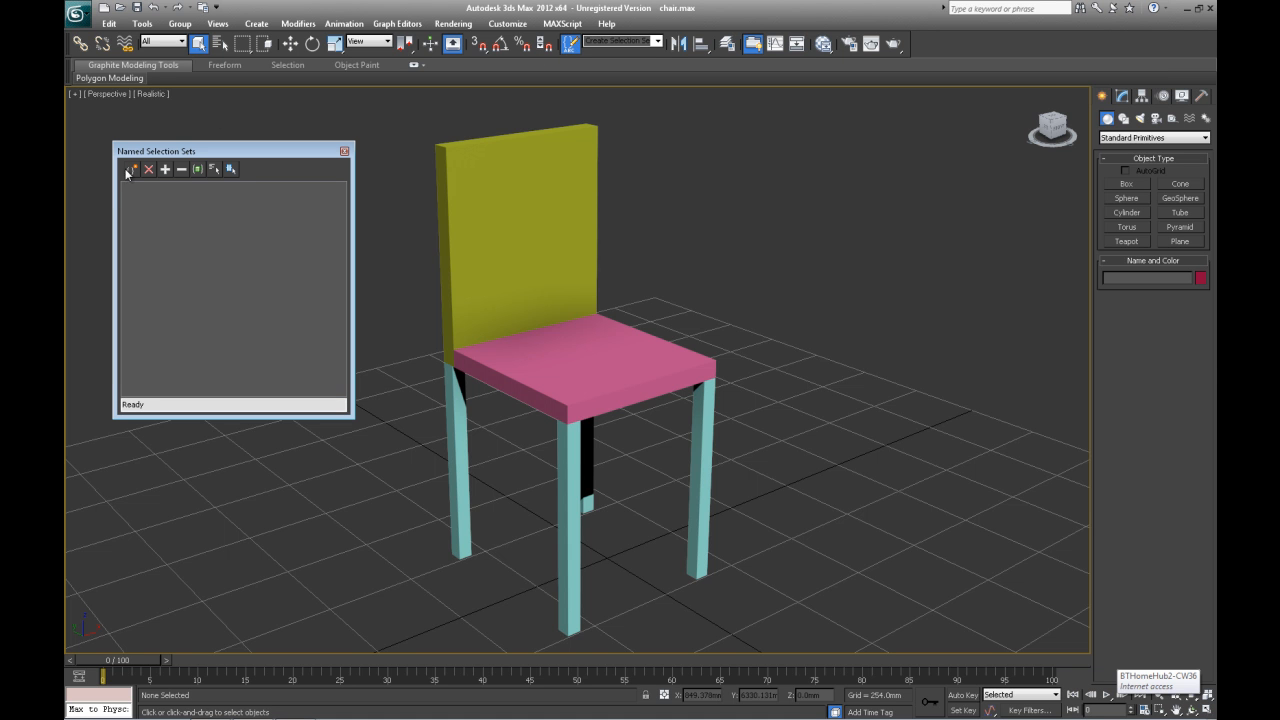
click(165, 169)
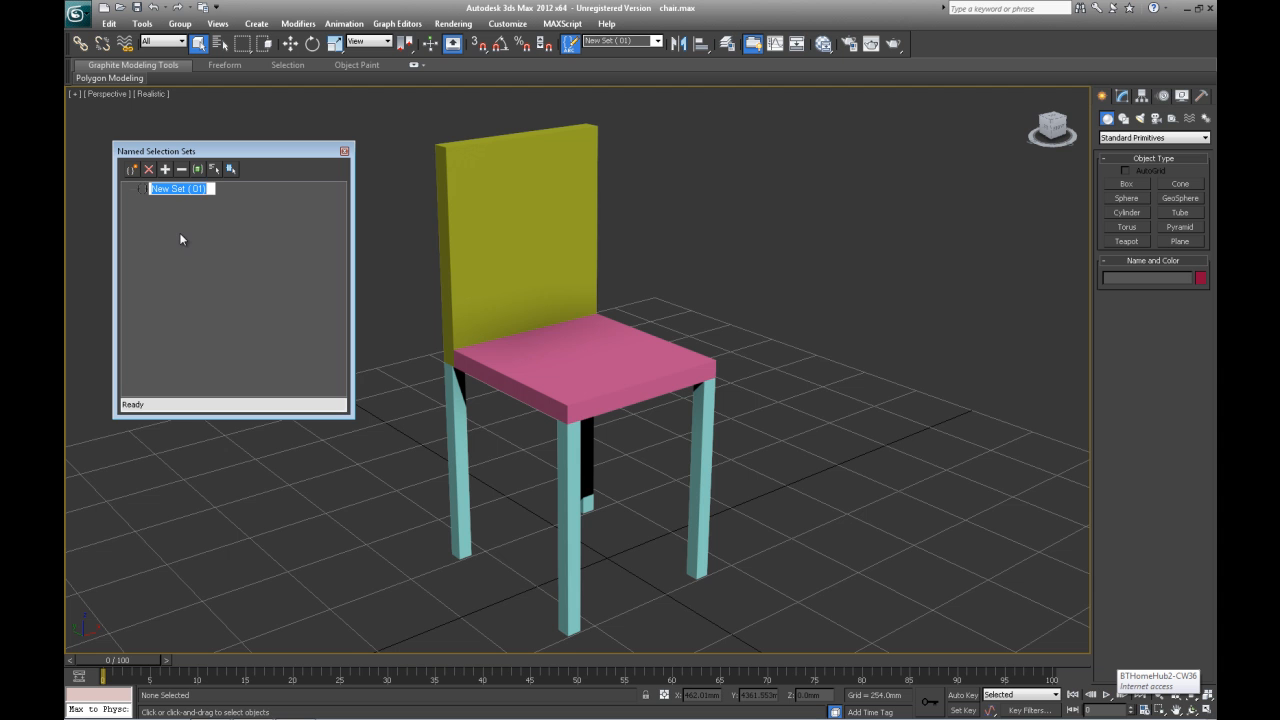
text(chair)
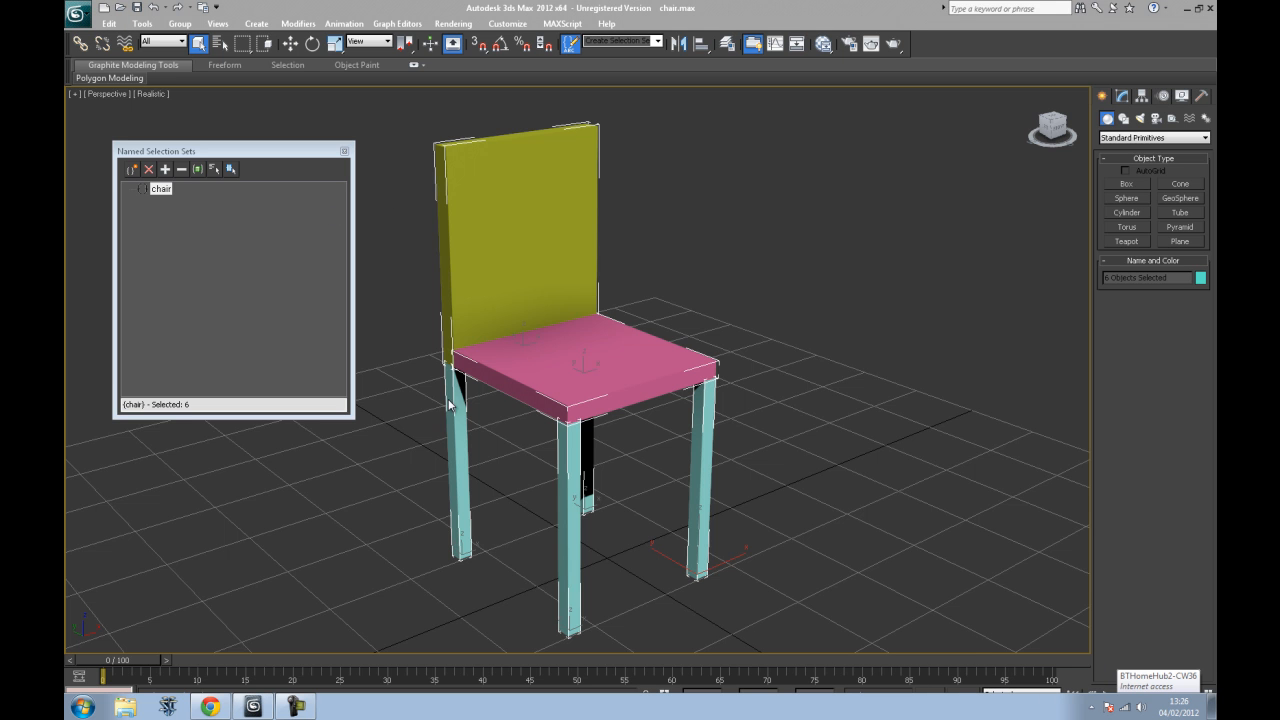
mouse_move(165, 169)
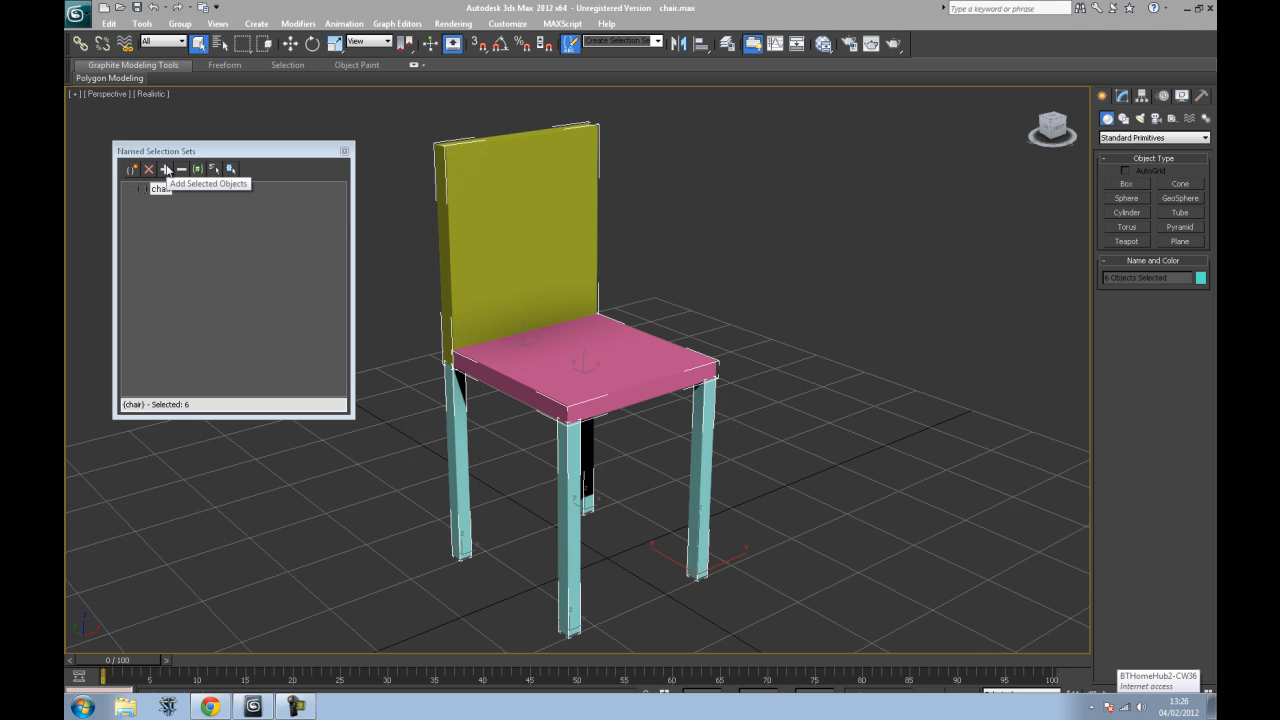
- Add the six selected parts to 'chair', list Box001–Box006, then clear the scene selection
click(166, 169)
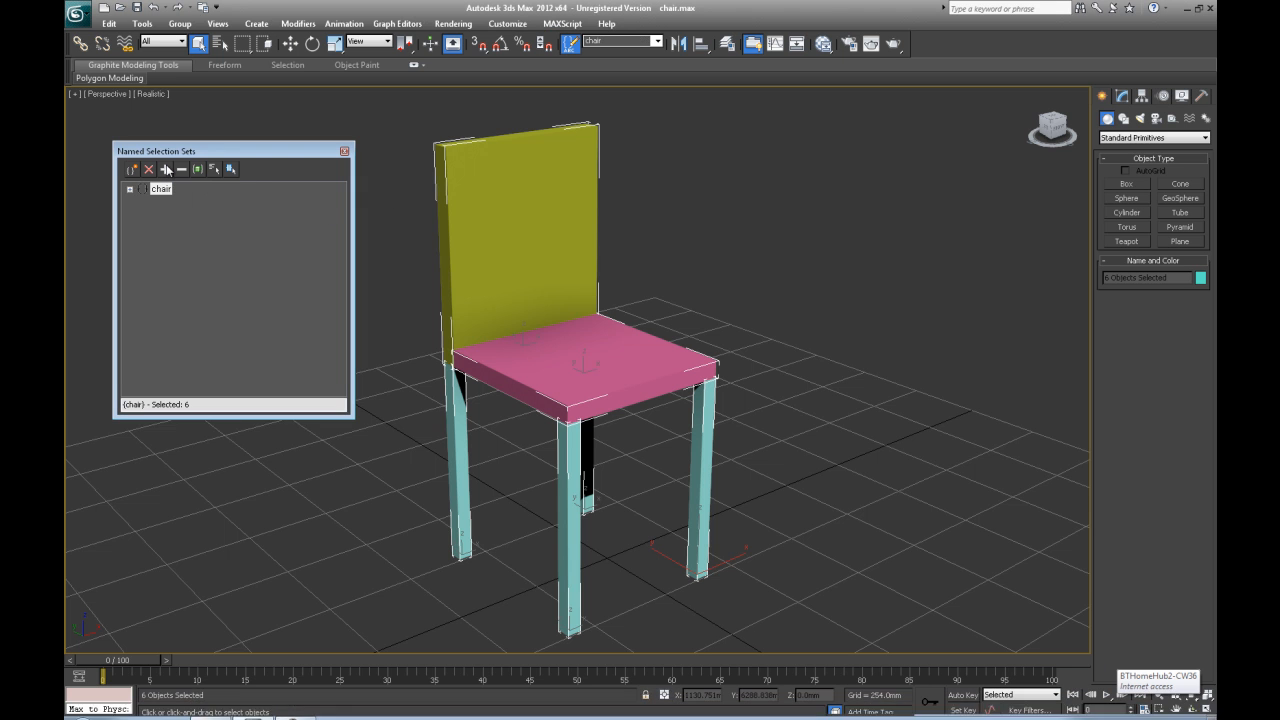
click(129, 189)
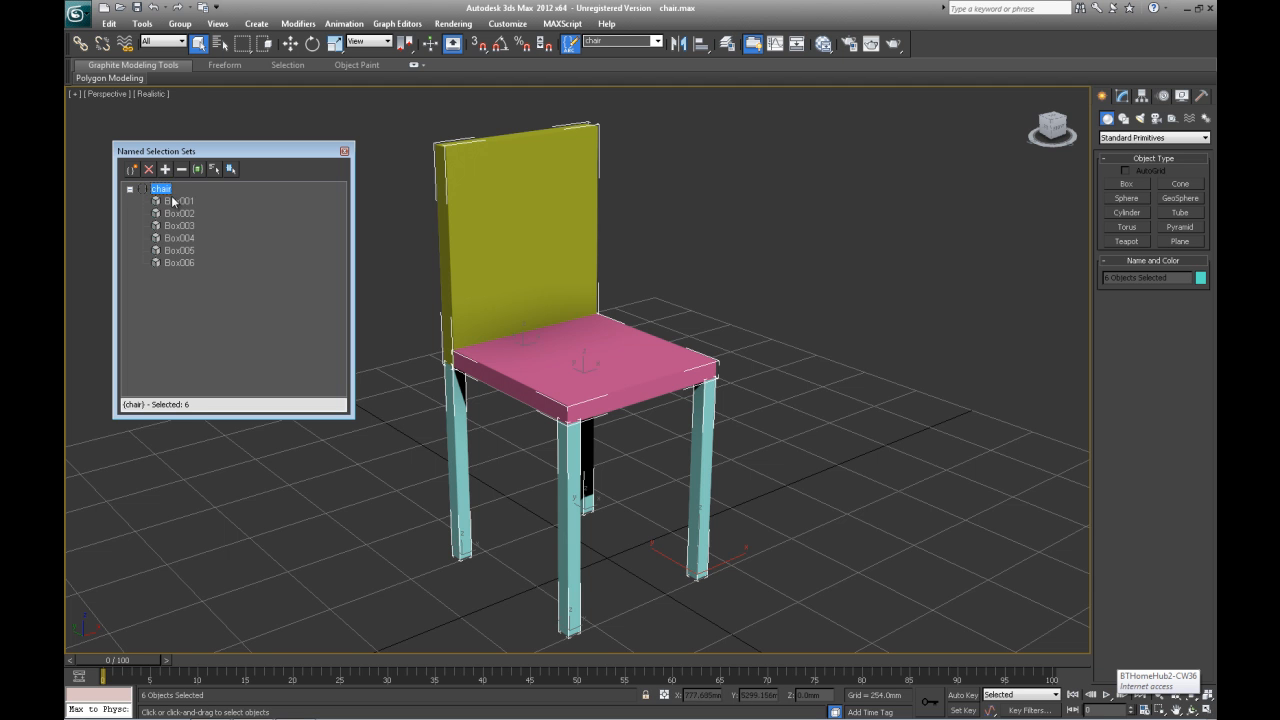
click(178, 250)
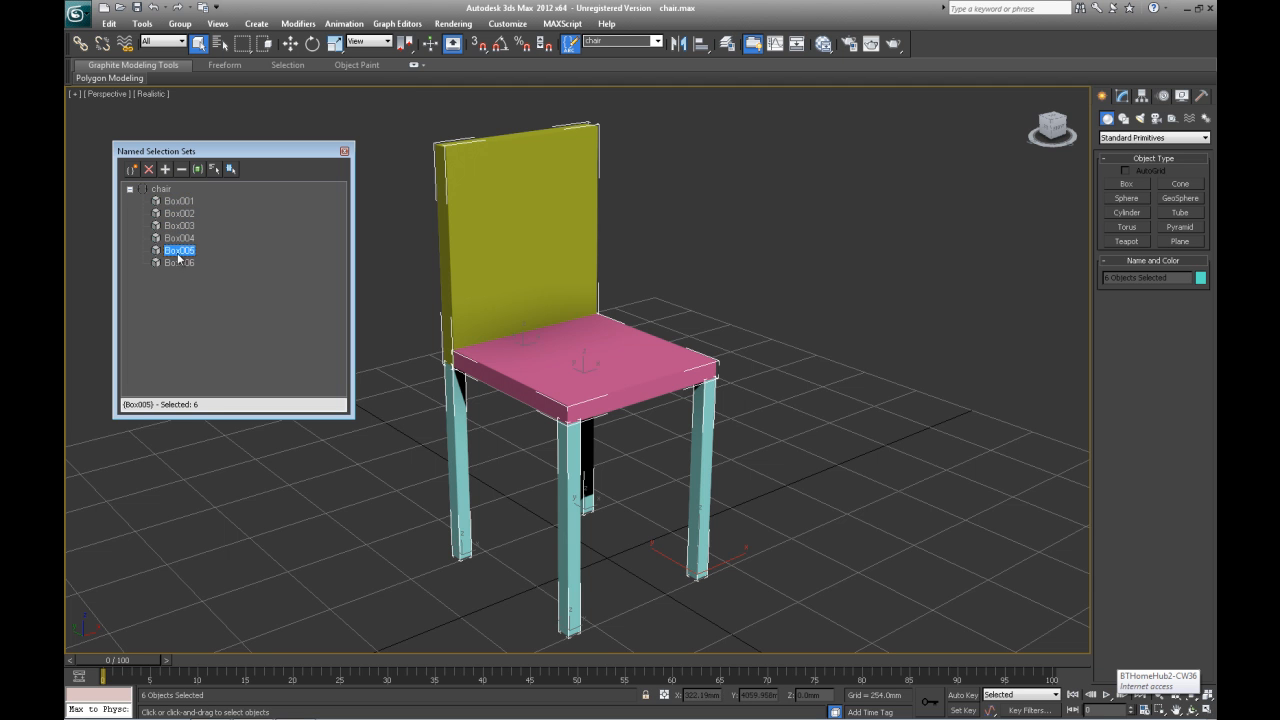
click(179, 225)
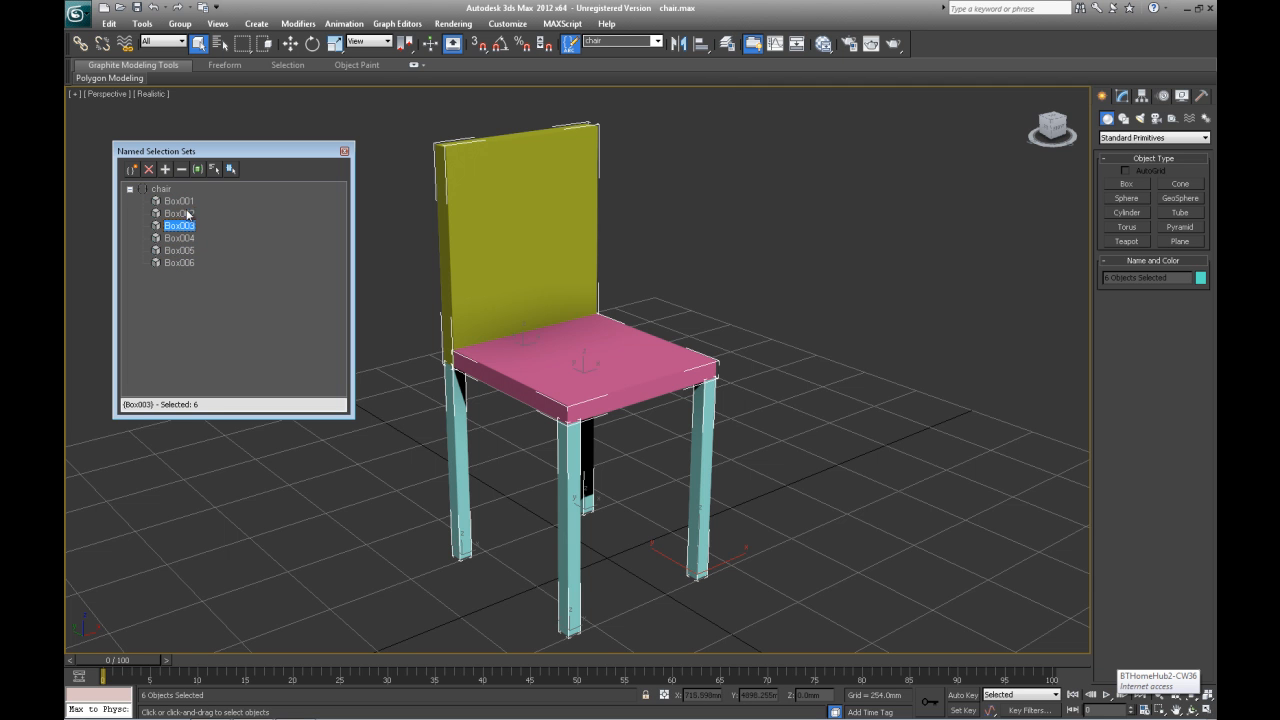
click(178, 201)
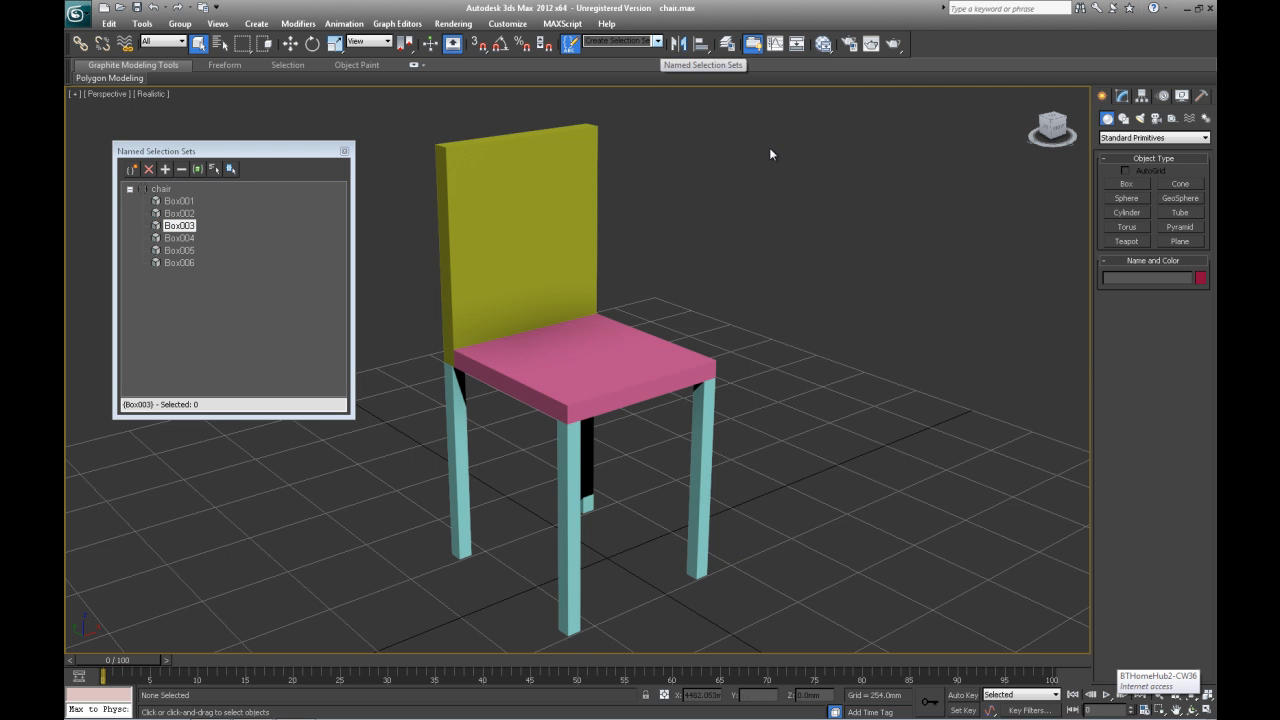
- Select all six chair parts via the 'chair' set and close the sets window
click(650, 41)
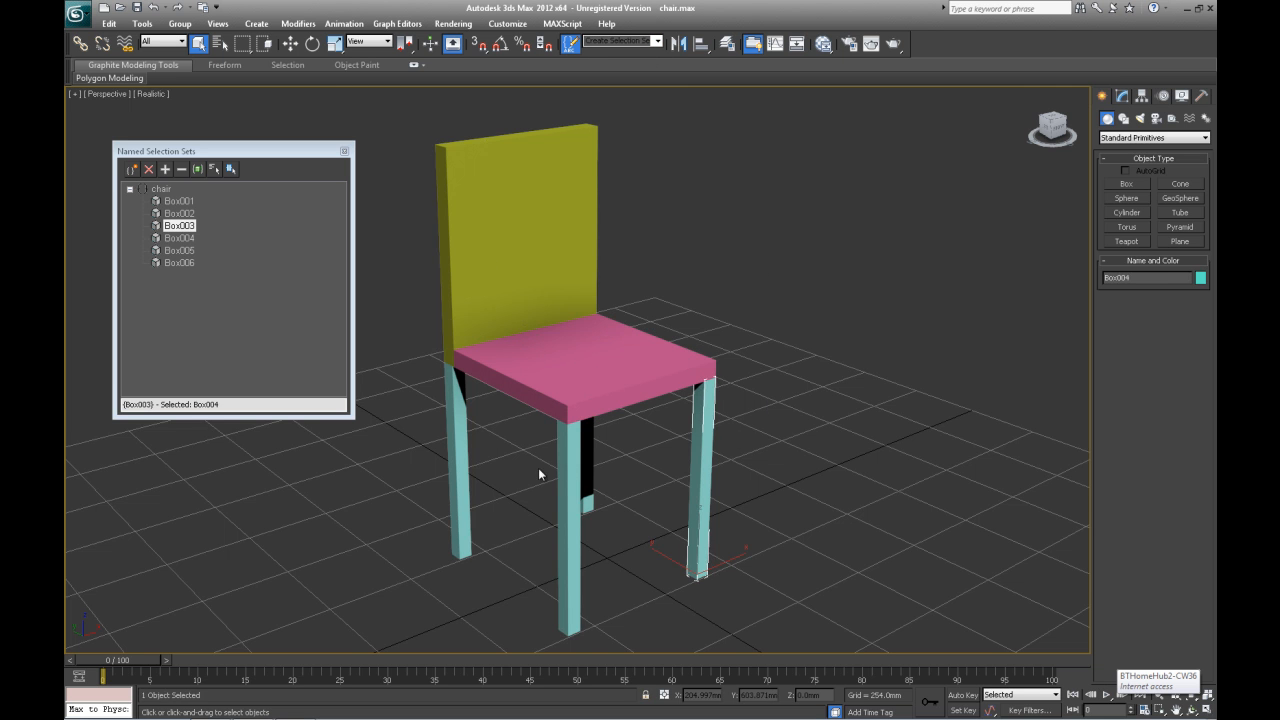
click(460, 450)
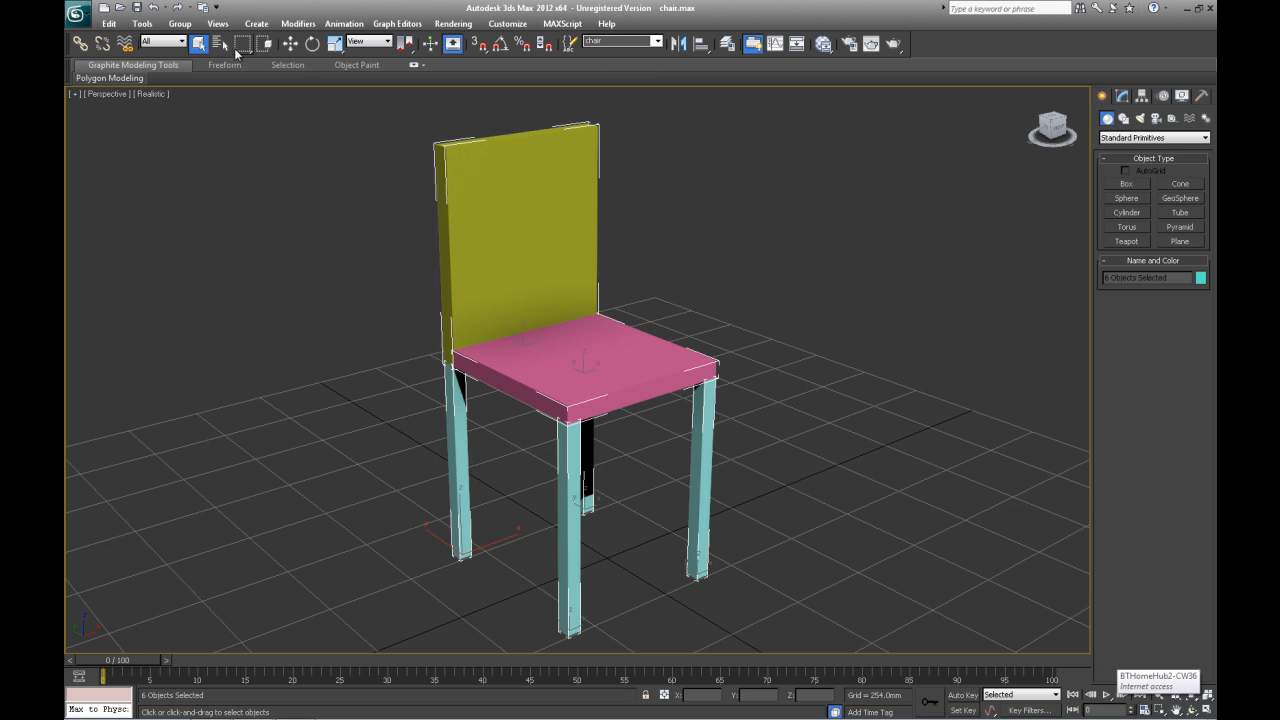
- Group the six selected chair parts under the name 'chair'
click(179, 23)
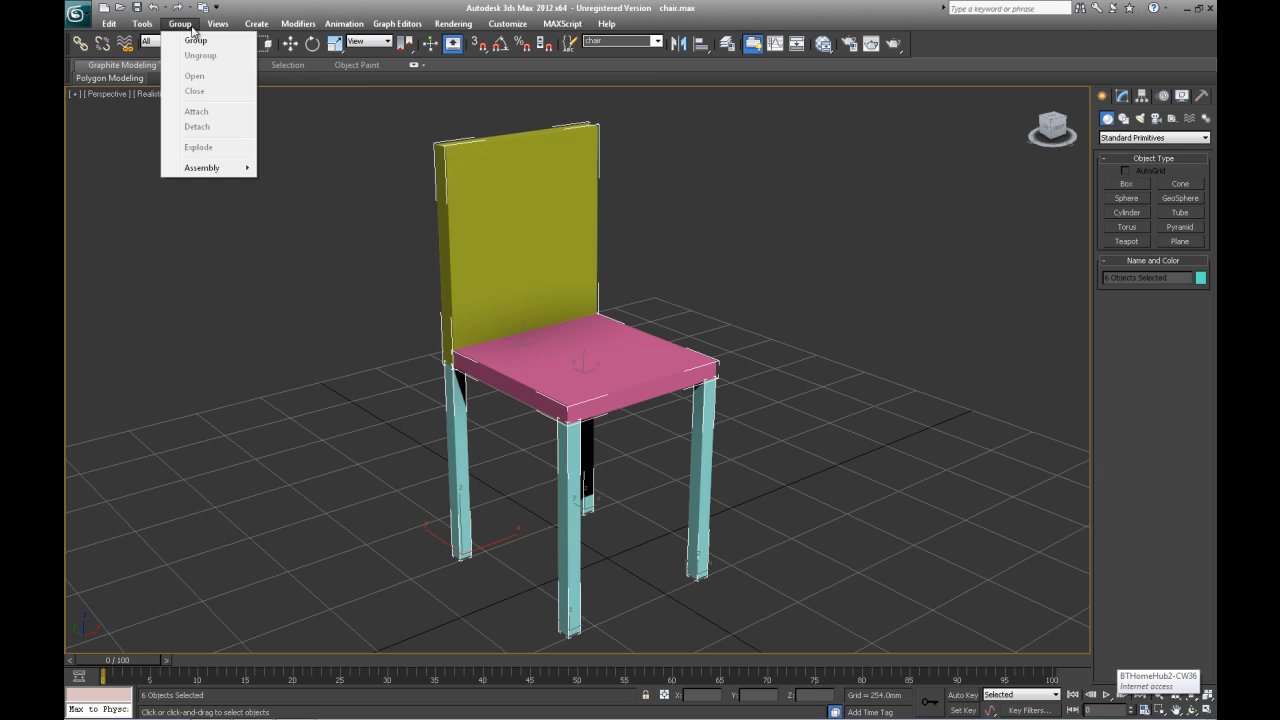
click(195, 40)
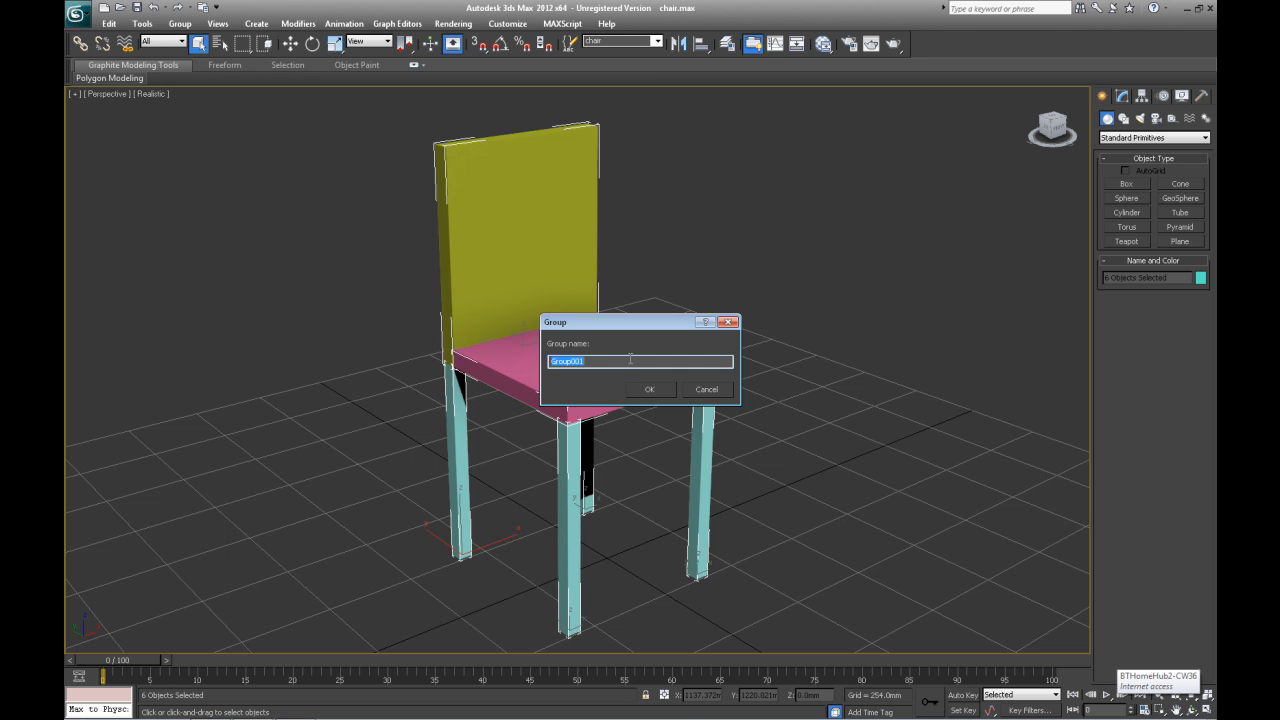
click(649, 389)
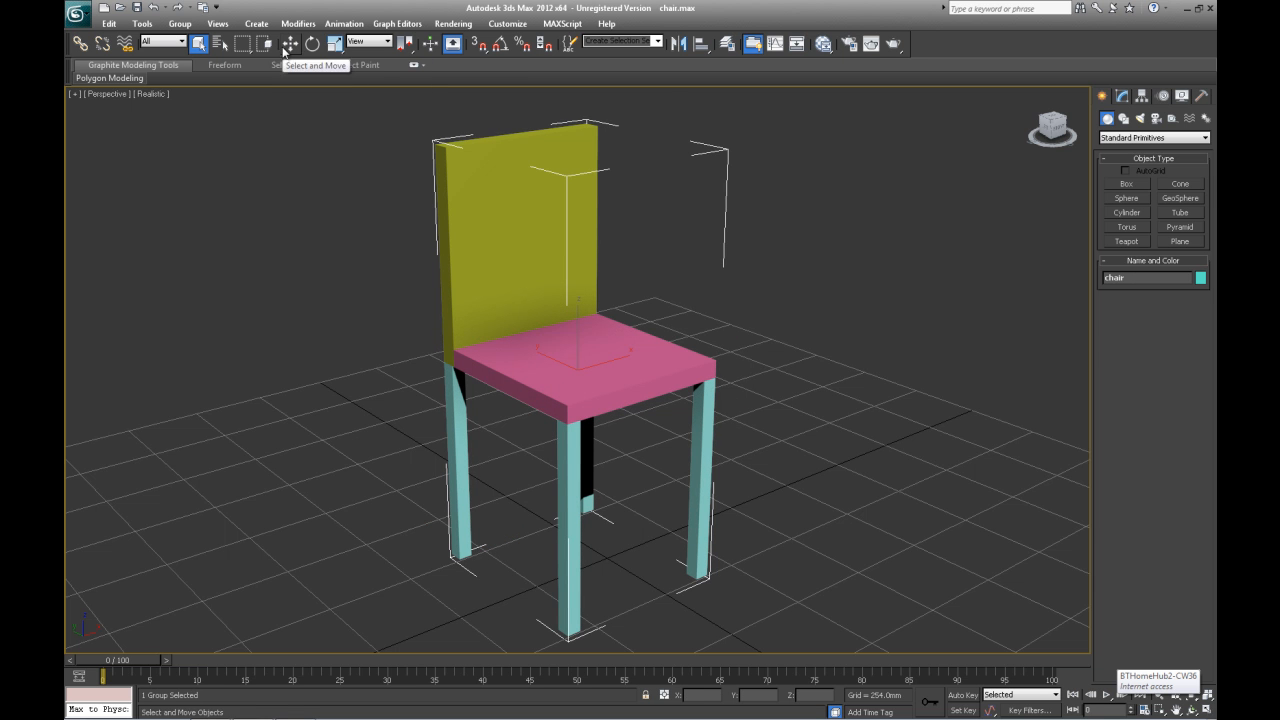
- Switch to Select and Move to show the chair group's move handles
click(290, 43)
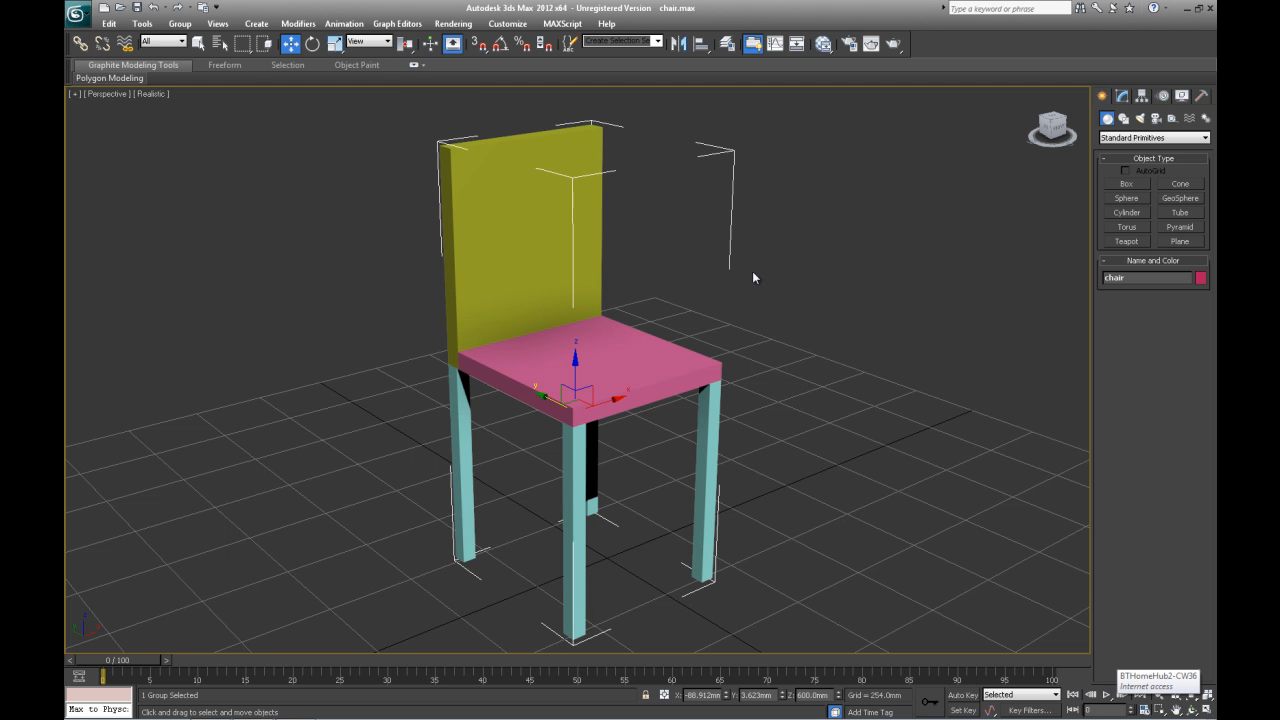
mouse_move(418, 195)
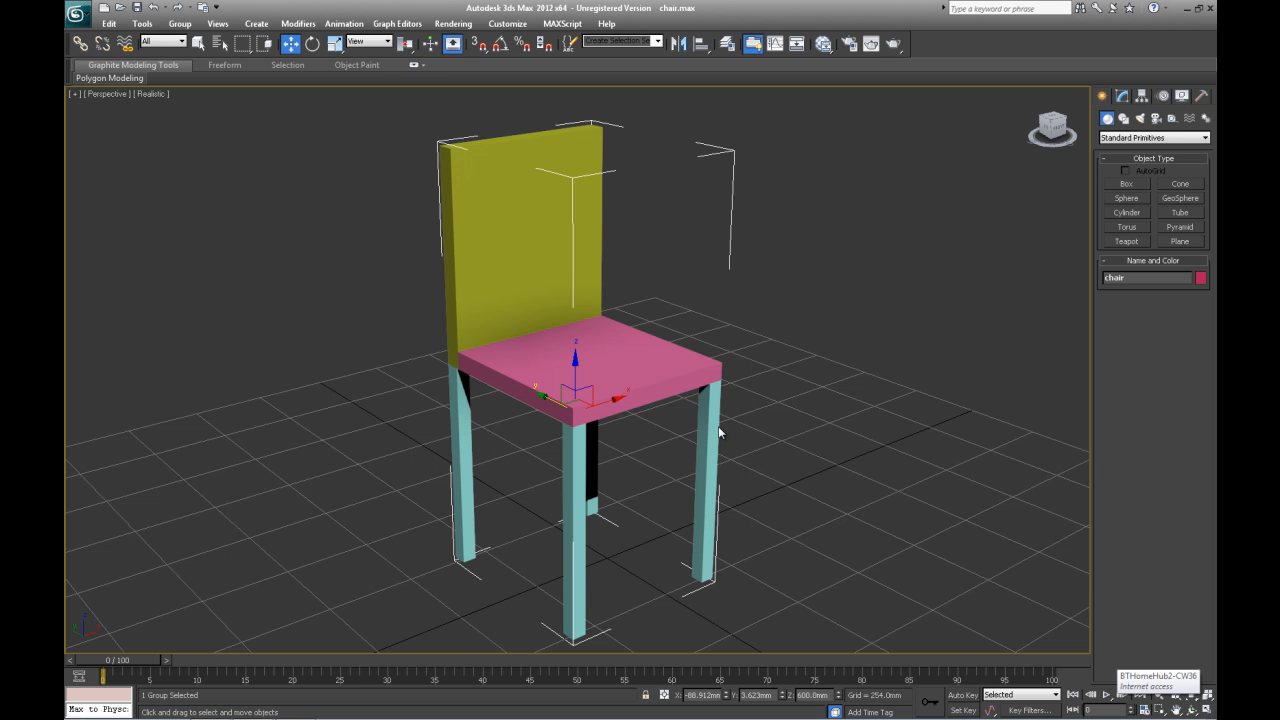
mouse_move(603, 372)
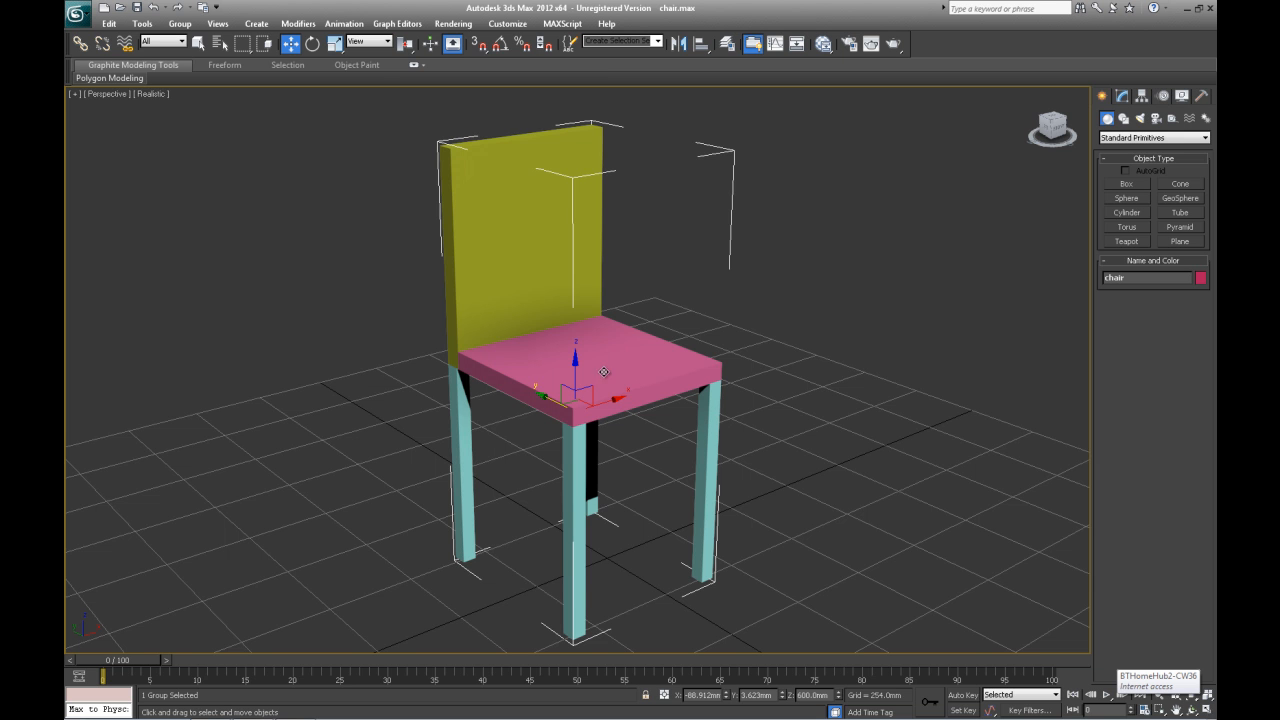
mouse_move(205, 40)
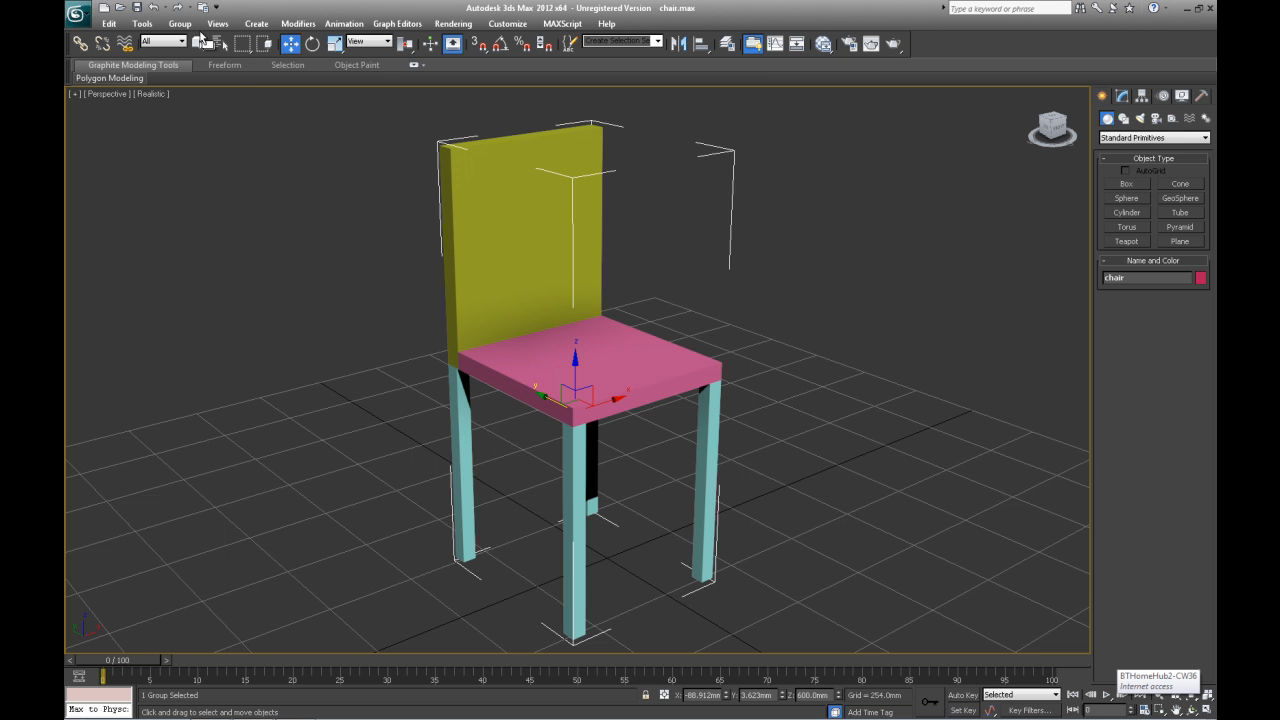
- Ungroup the chair group, then regroup the six parts as 'chair'
click(179, 23)
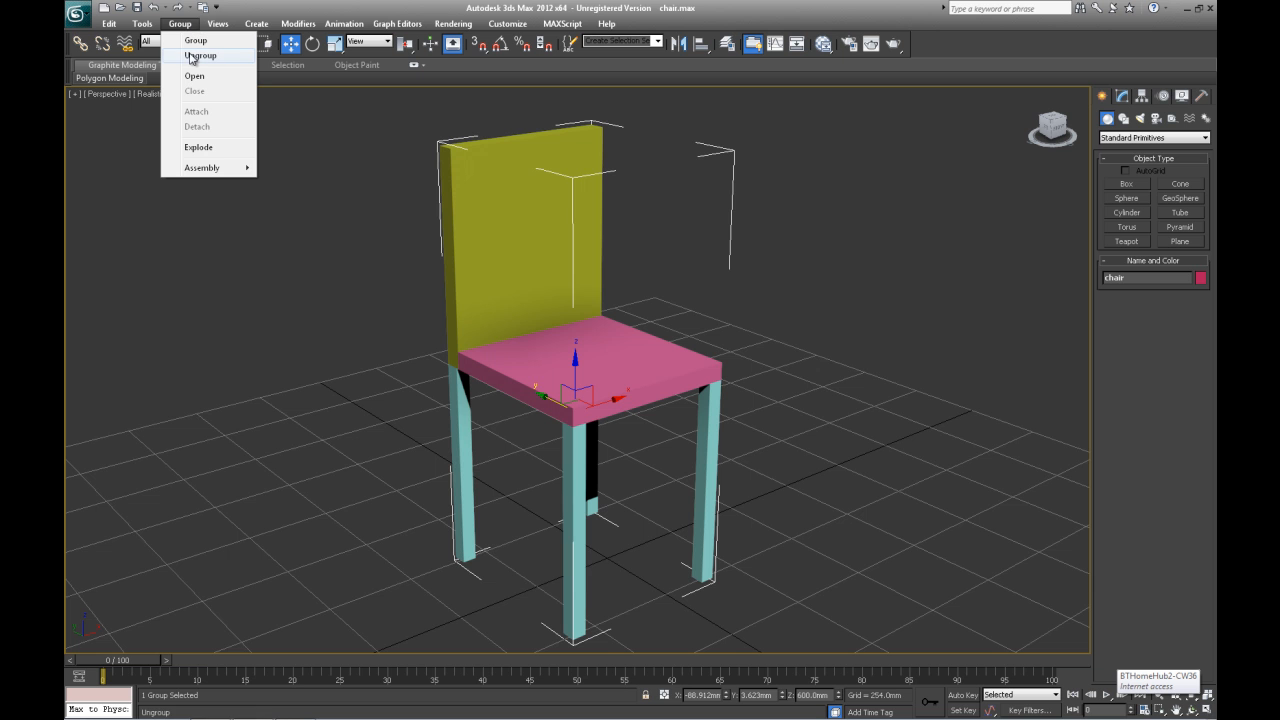
click(200, 55)
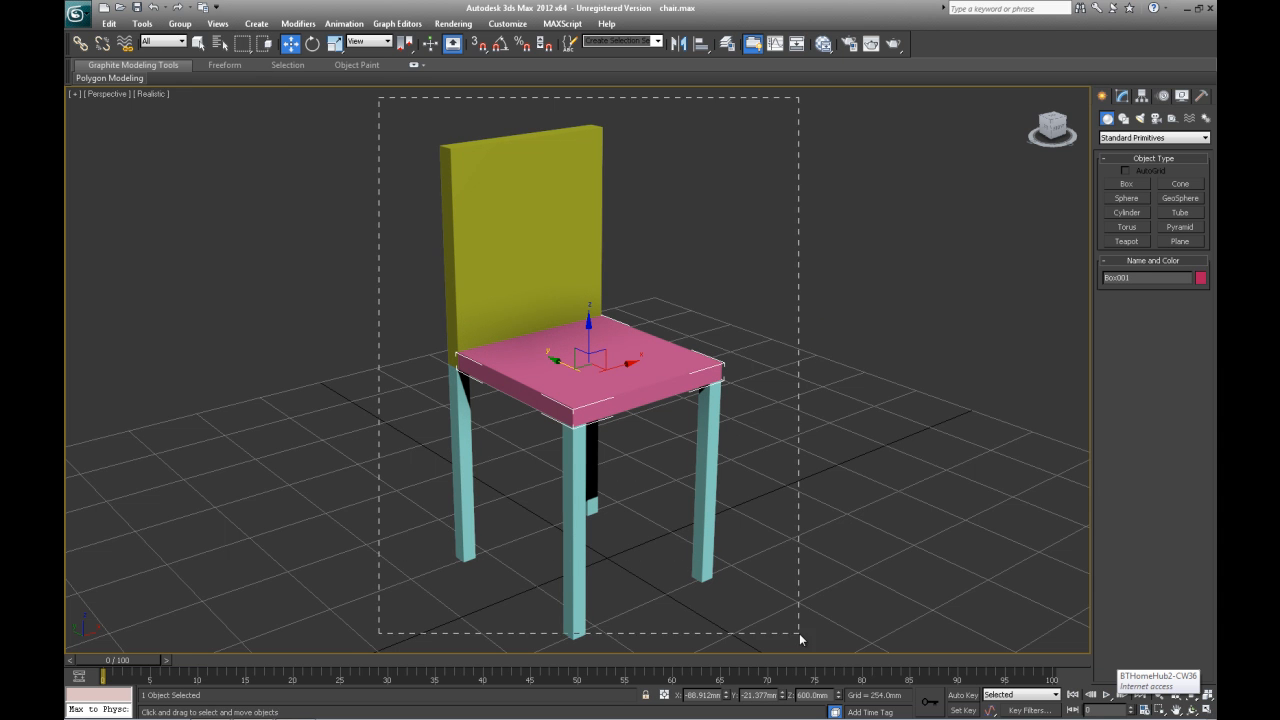
click(179, 23)
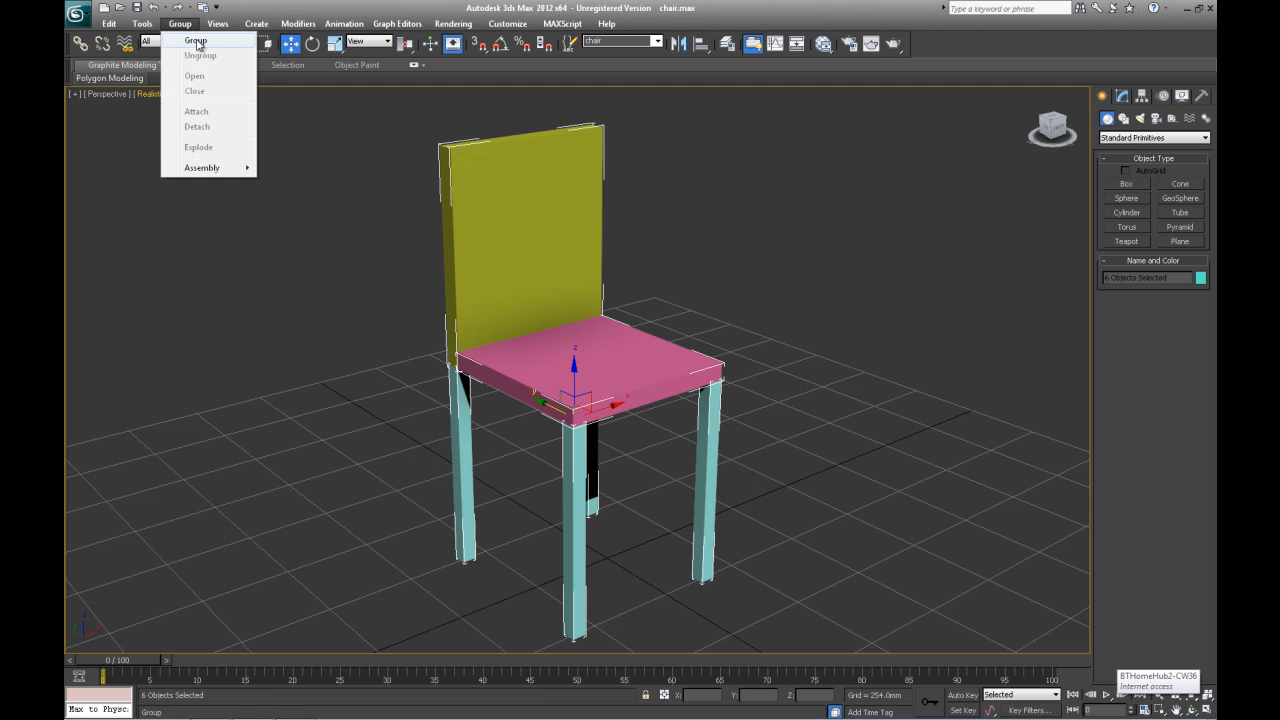
click(196, 40)
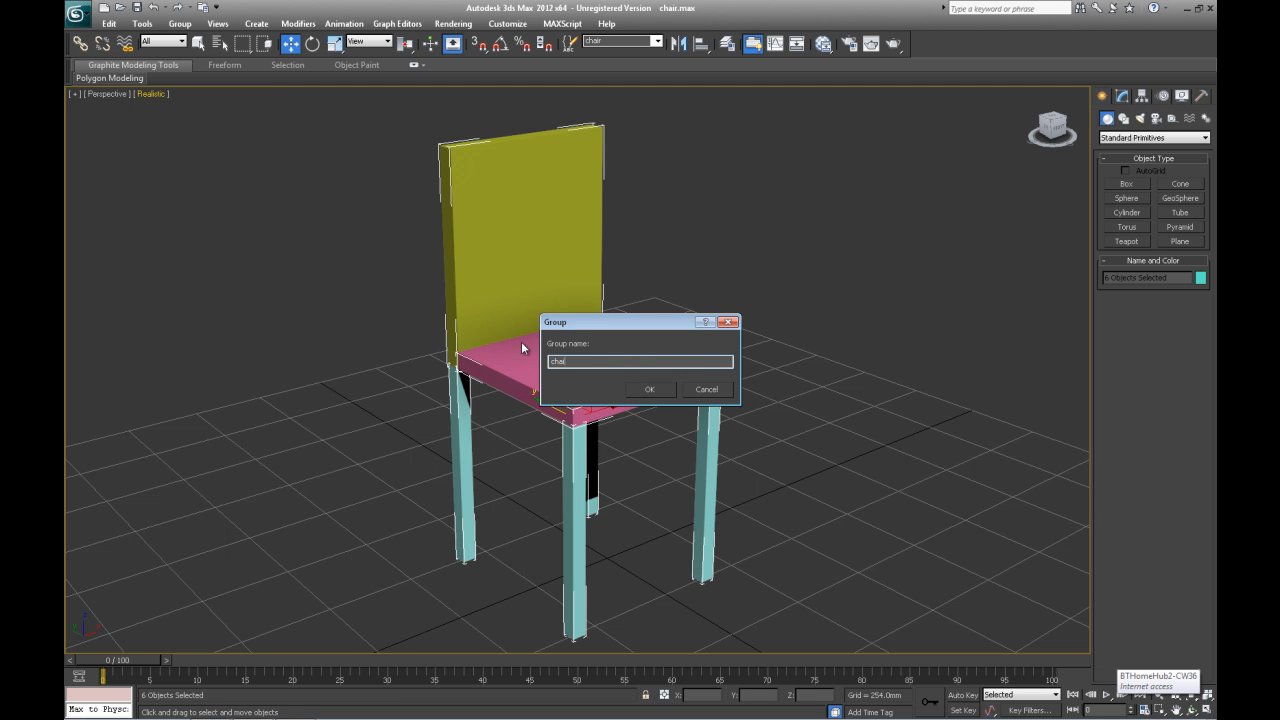
click(649, 389)
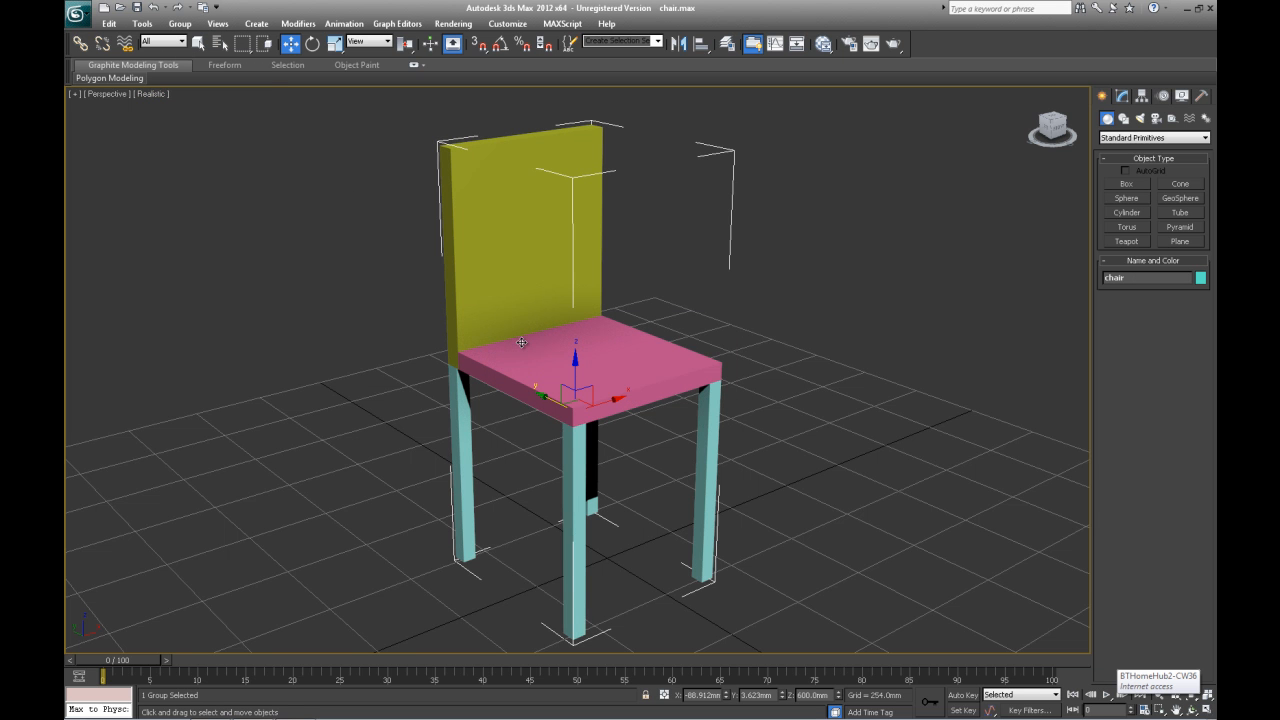
mouse_move(657, 288)
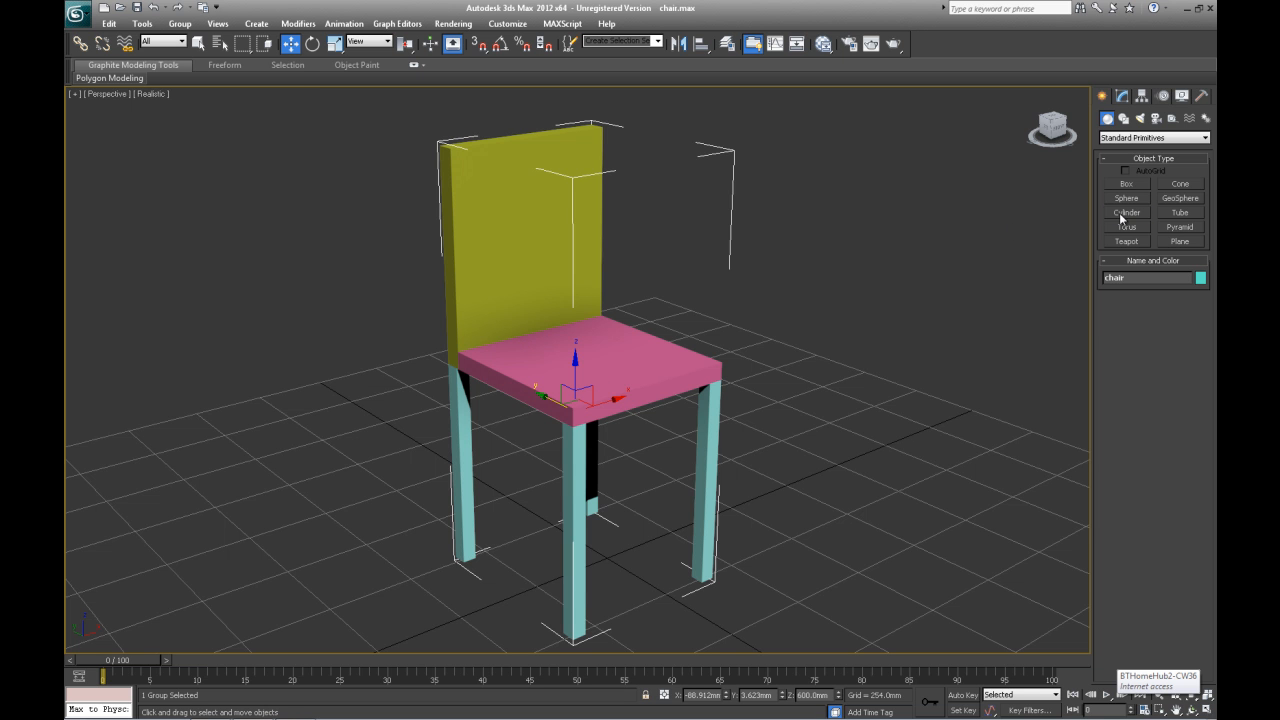
- Create a blue cylinder beside the chair and attach it to the chair group
click(1127, 212)
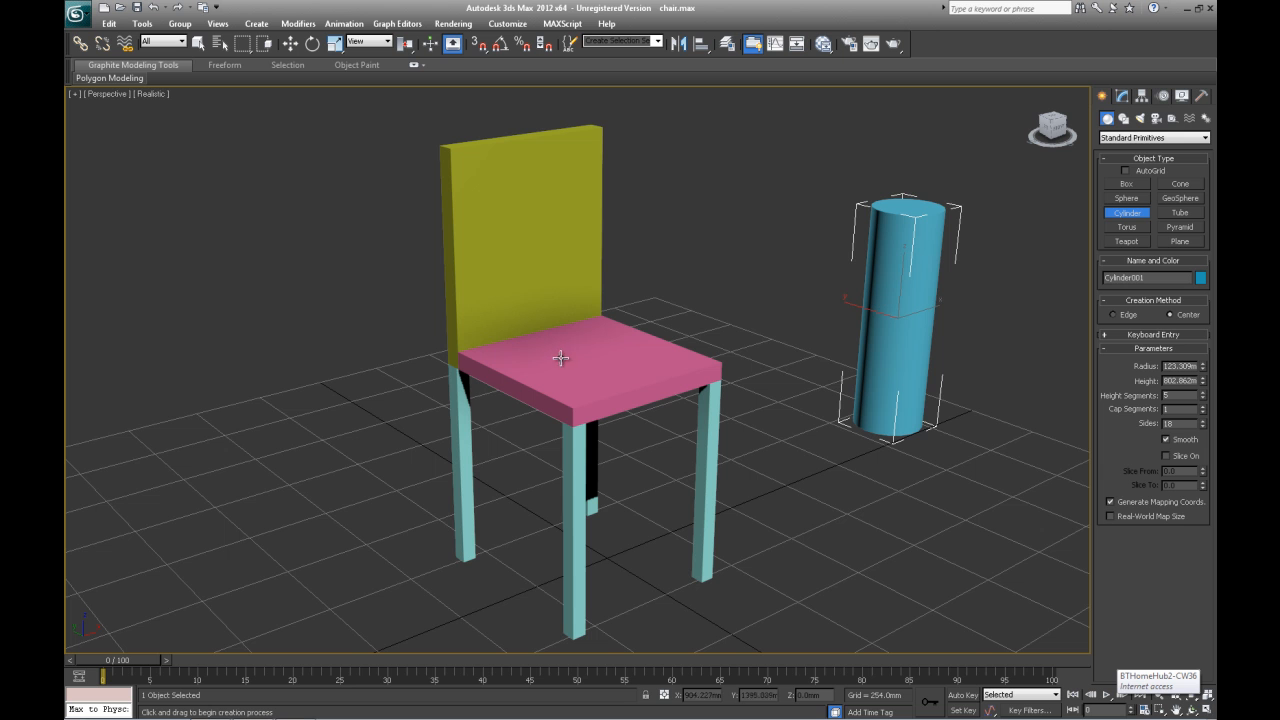
mouse_move(703, 231)
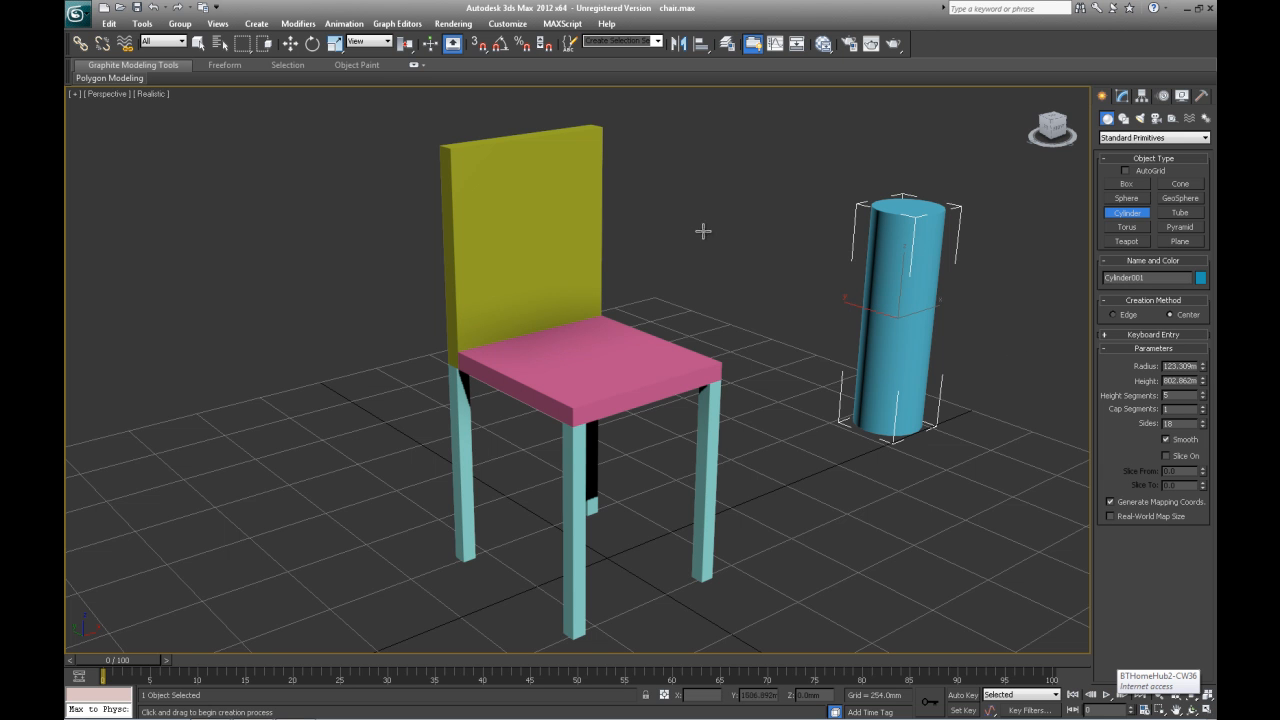
click(179, 23)
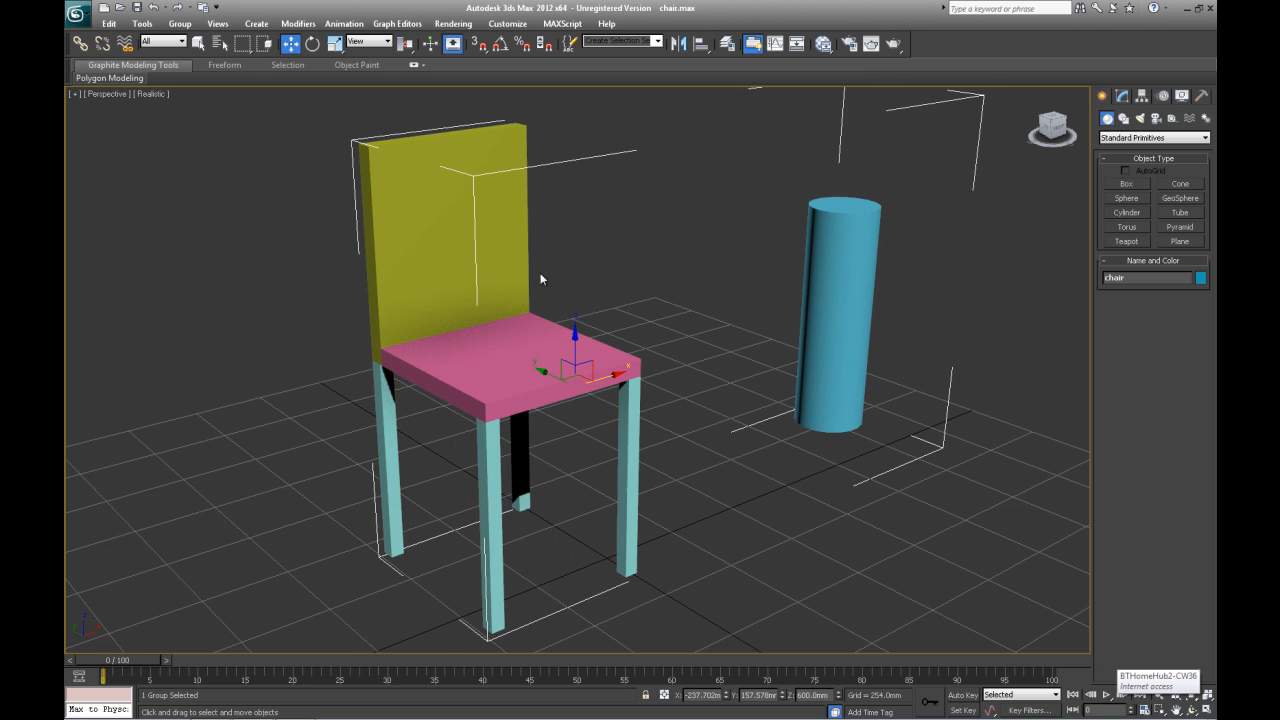
mouse_move(674, 337)
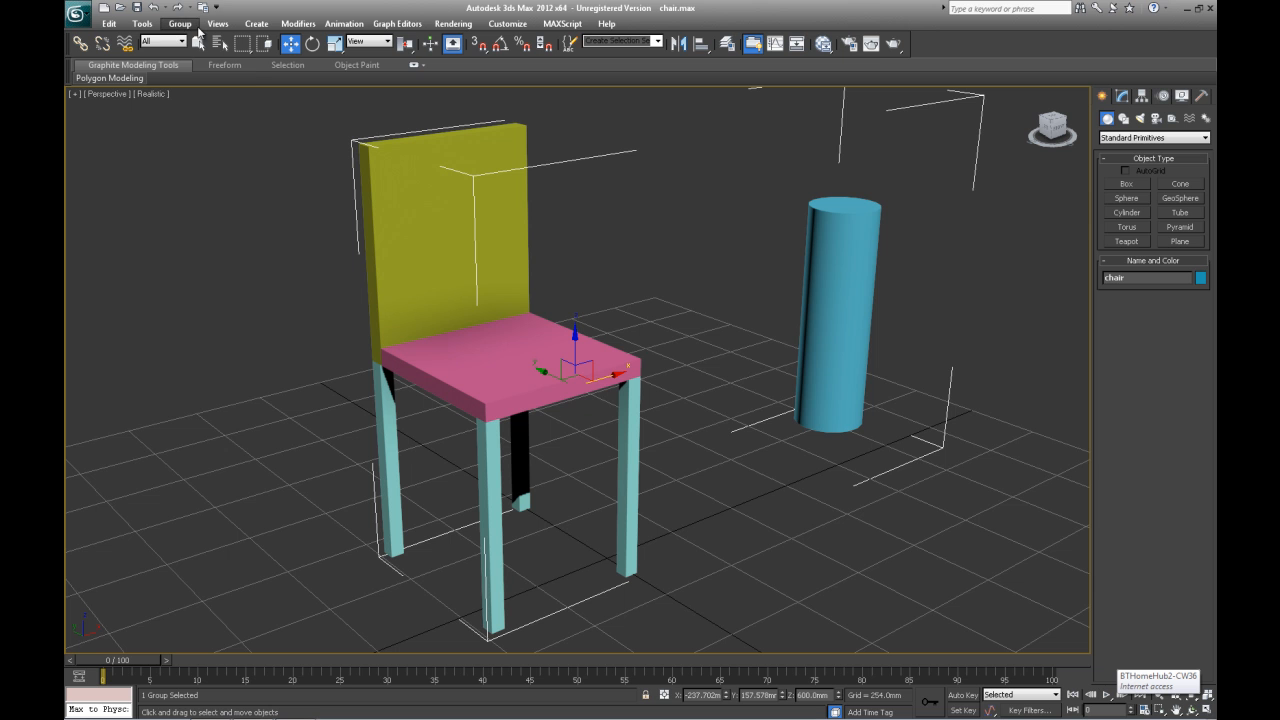
- Open the chair group and select the blue cylinder inside it
click(180, 23)
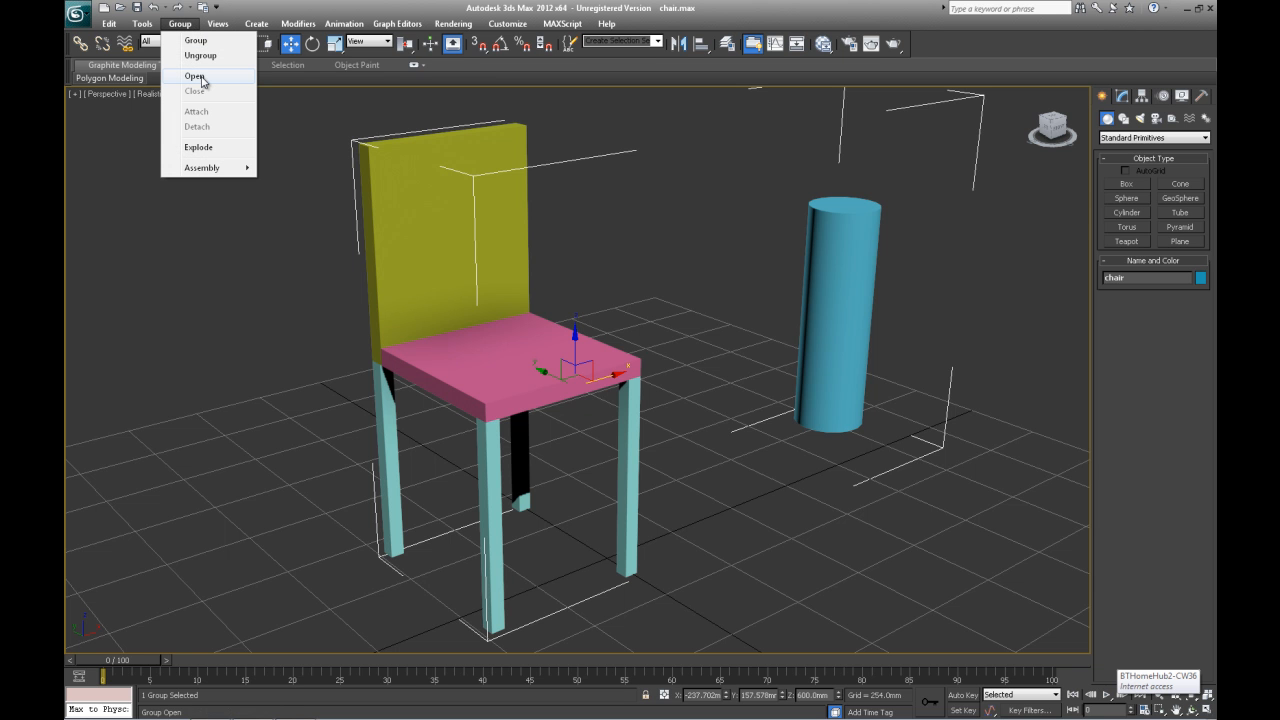
click(196, 75)
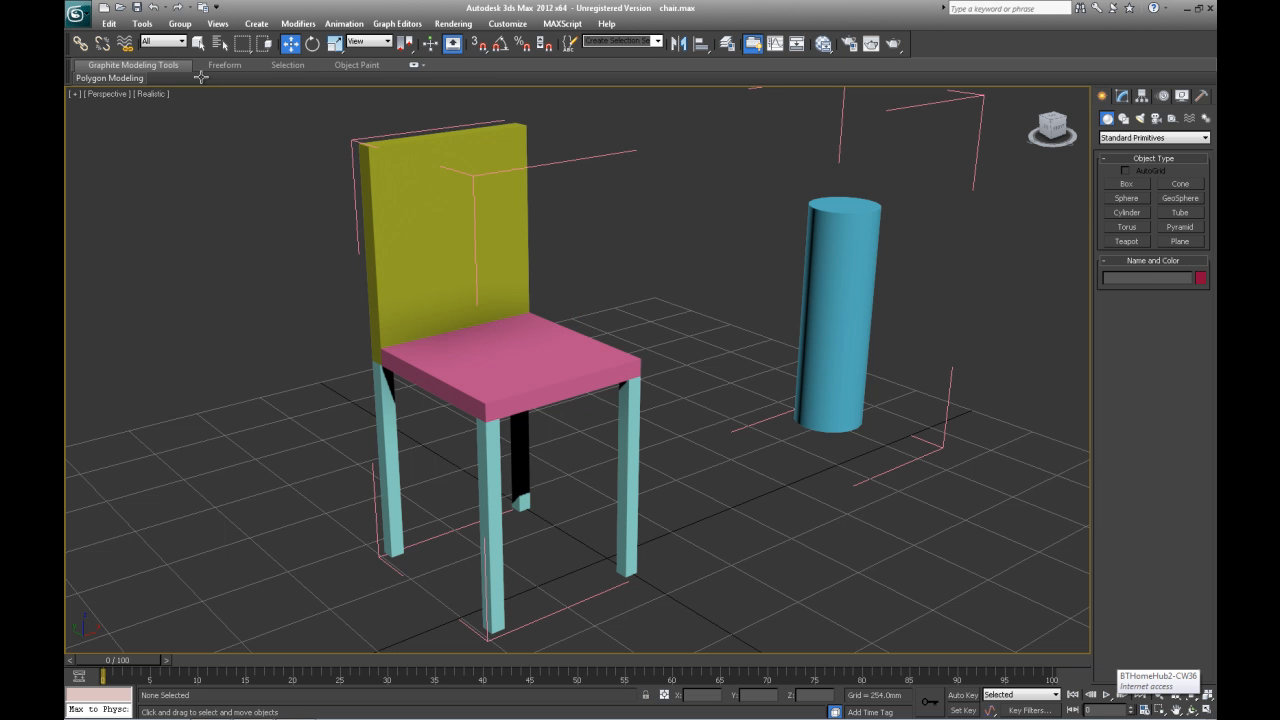
click(840, 300)
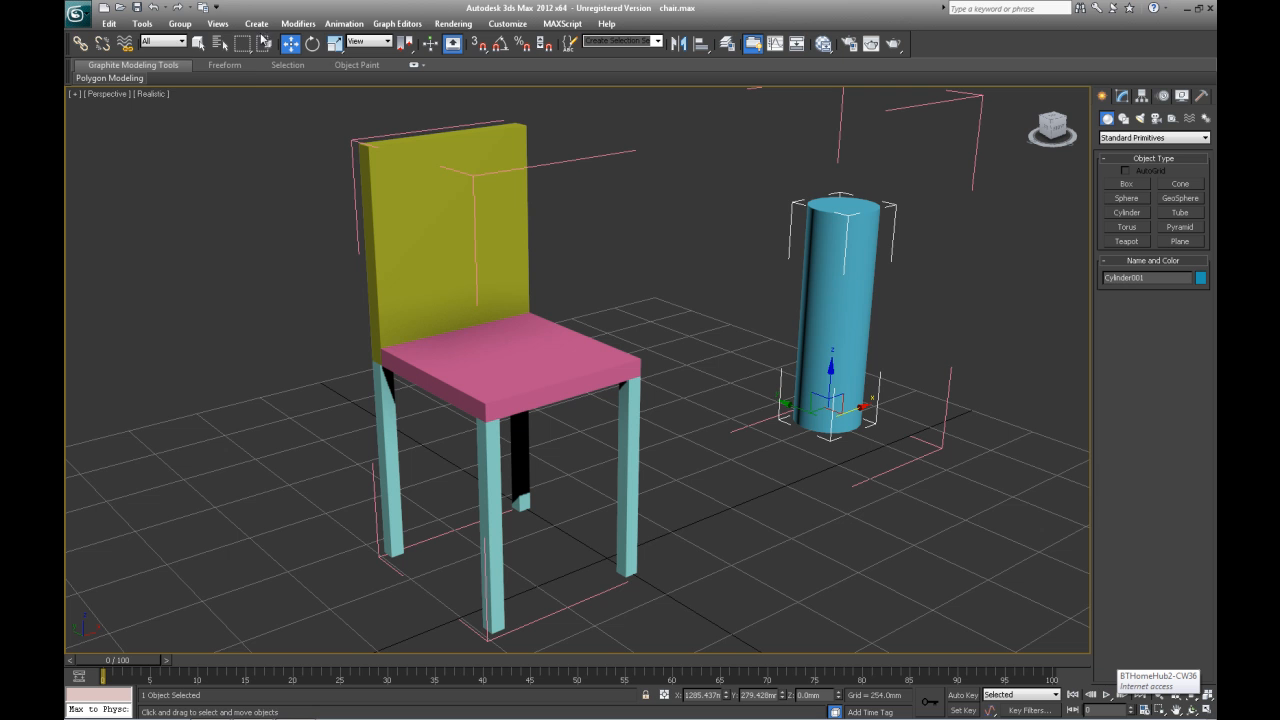
click(179, 23)
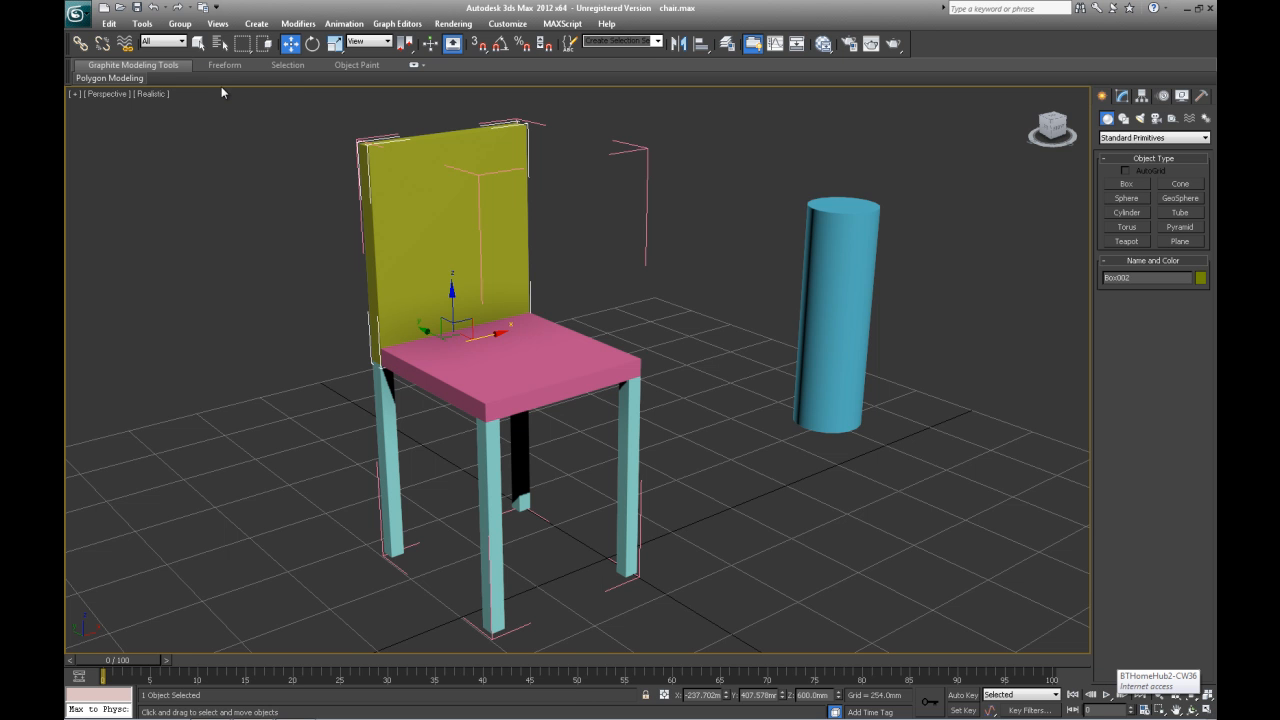
- Remove the cylinder and close the group, leaving the chair as Group001
click(179, 23)
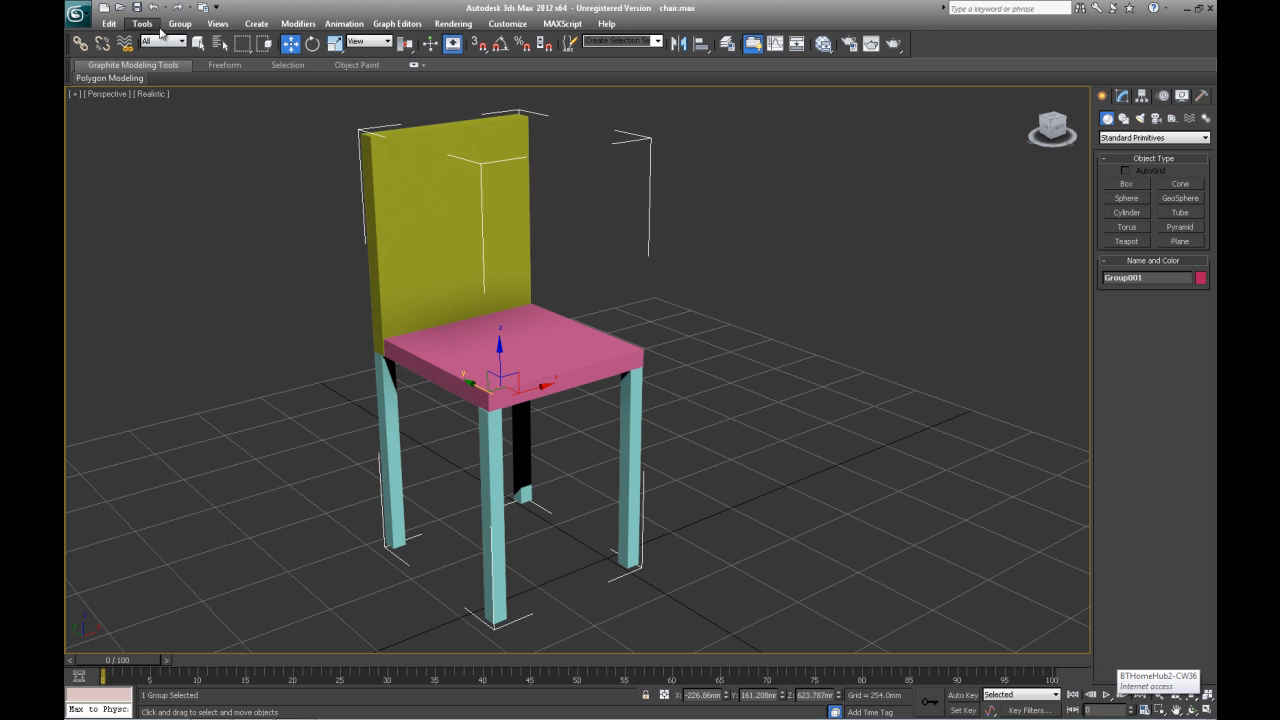
click(179, 23)
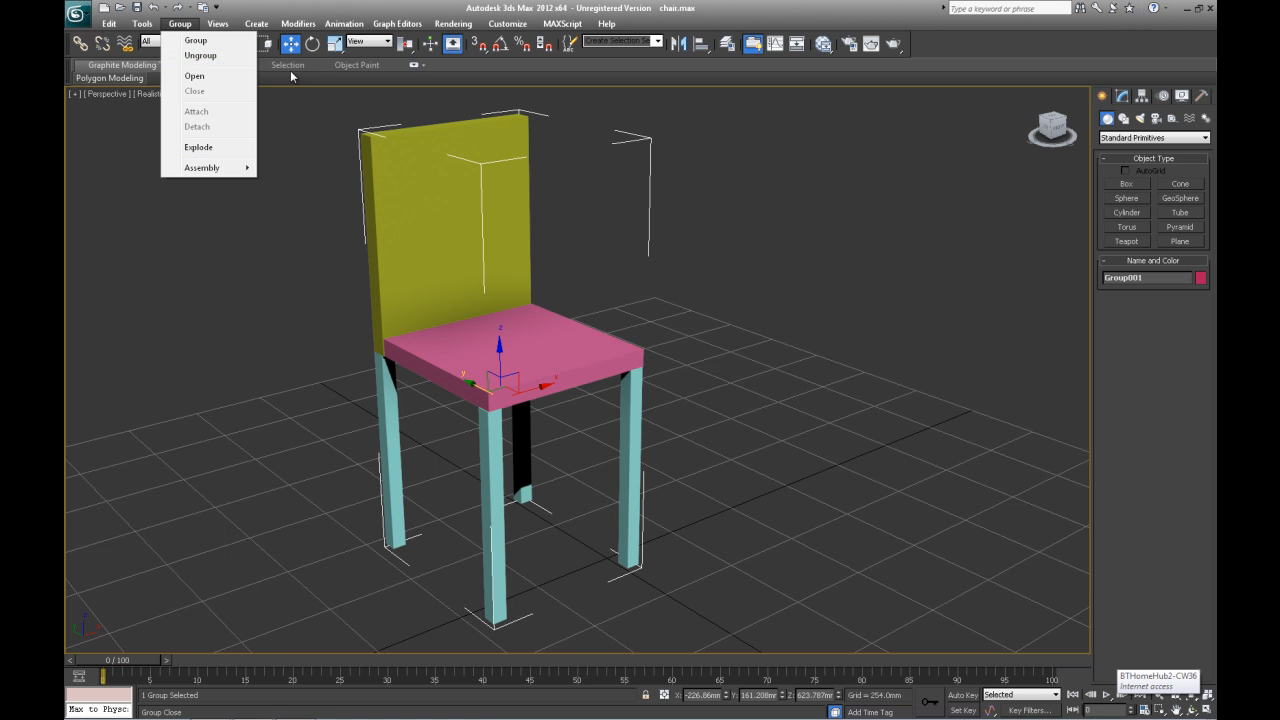
click(577, 365)
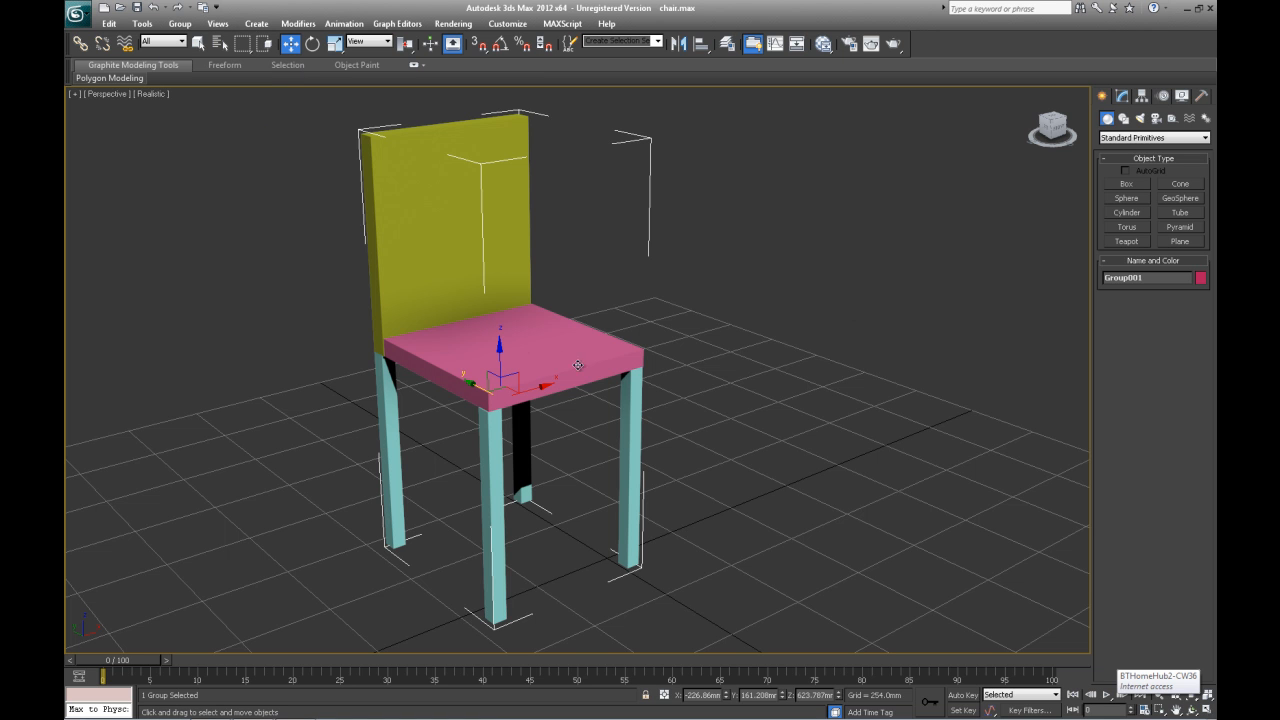
- Group the light blue and green cylinders, keeping the default name Group002
click(1126, 212)
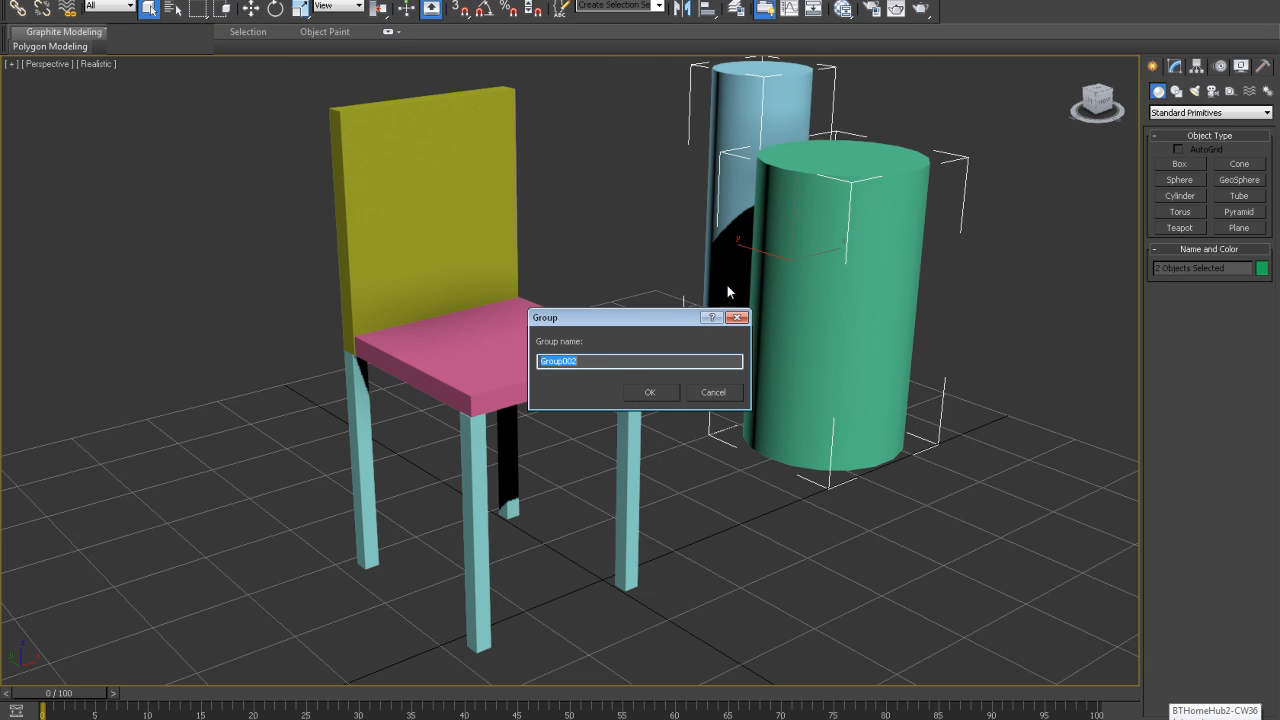
click(649, 392)
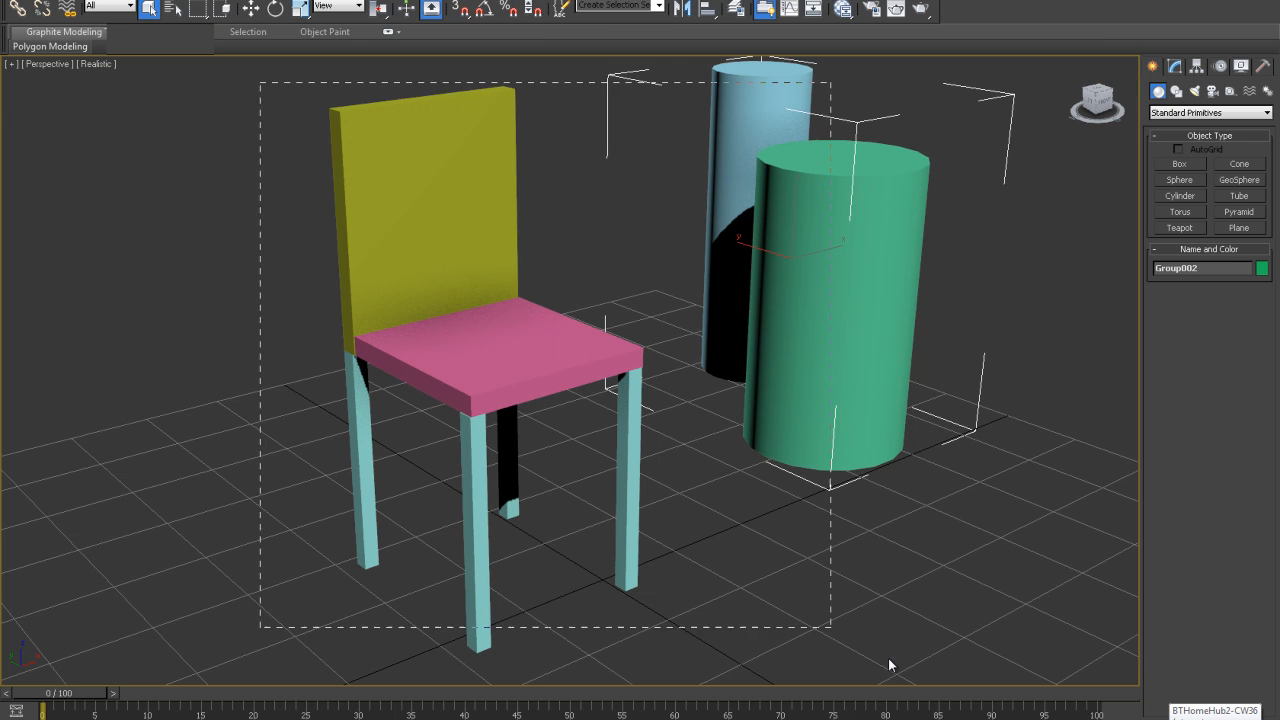
- Nest the chair and cylinder groups into Group003, then ungroup it
right_click(550, 350)
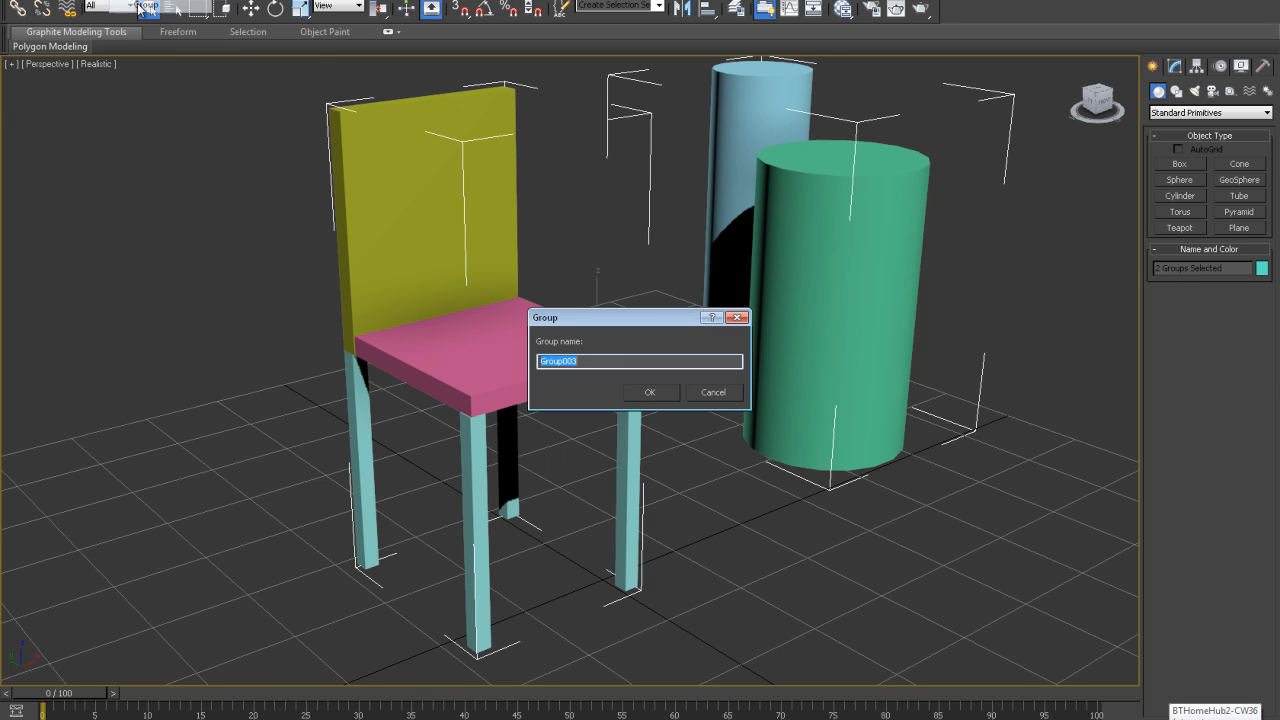
click(649, 392)
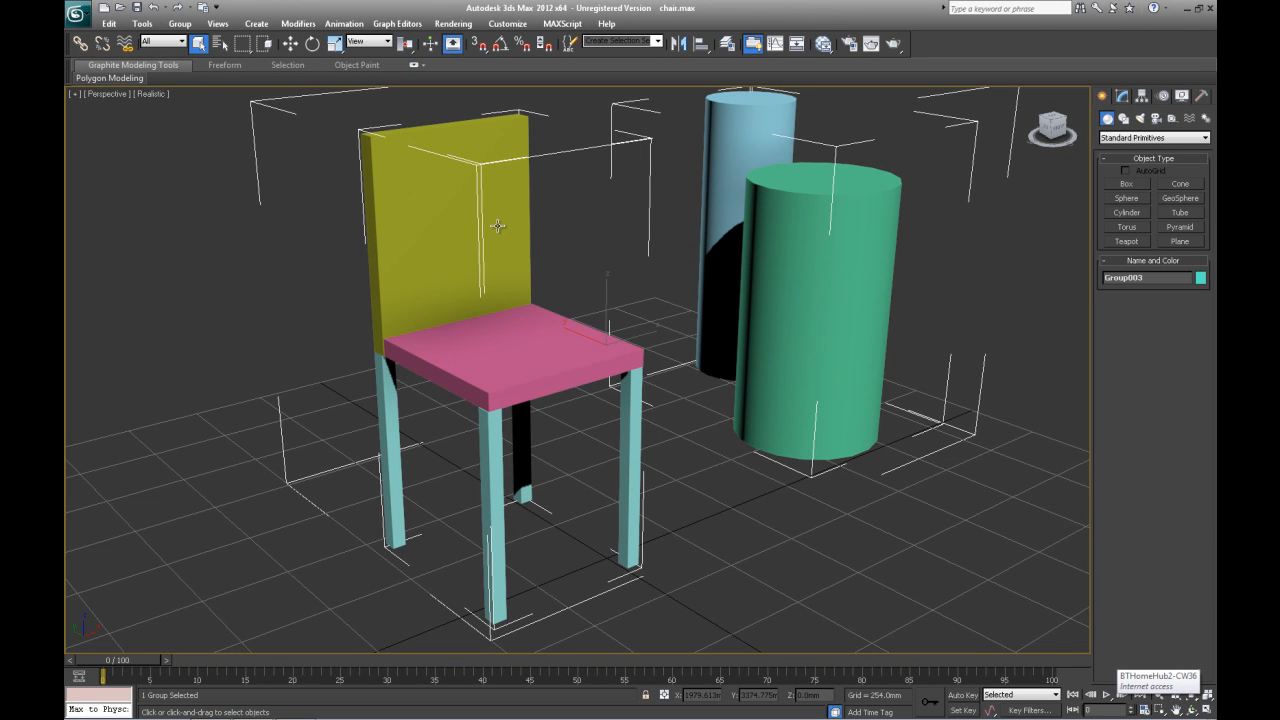
mouse_move(604, 286)
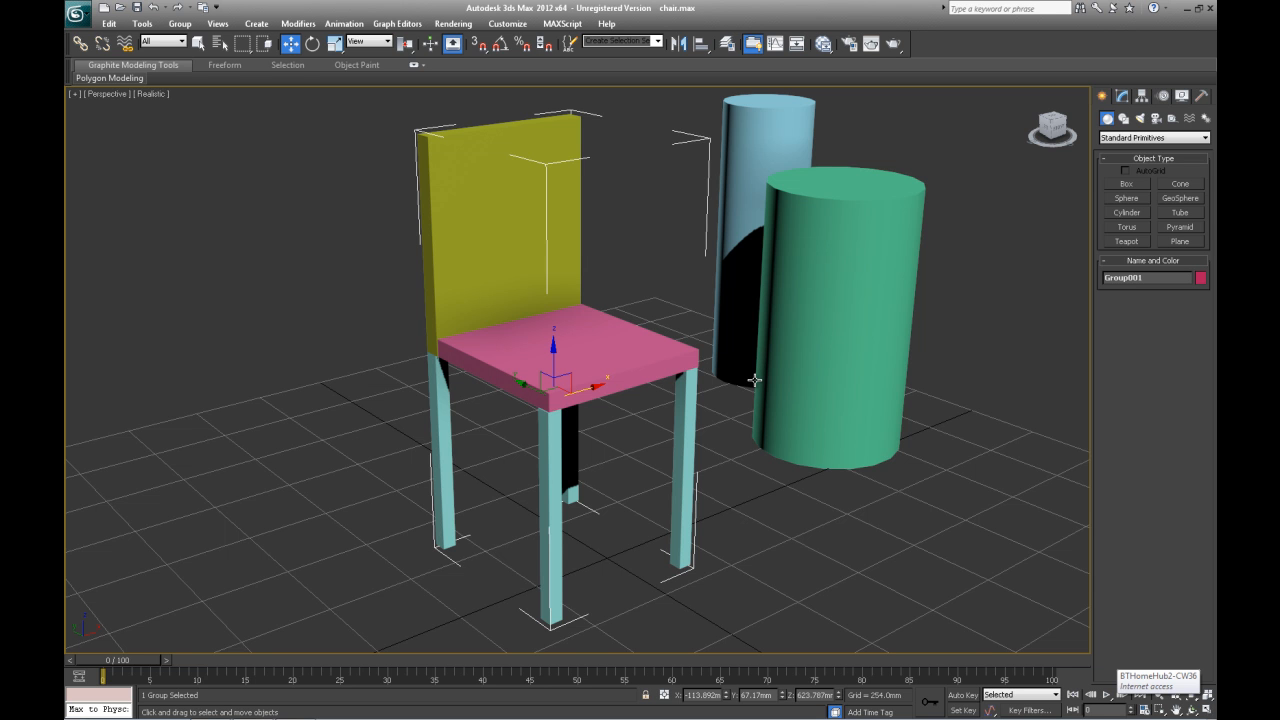
- Combine the chair and cylinder groups into Group003, then explode it into individual parts
drag(753, 379, 960, 655)
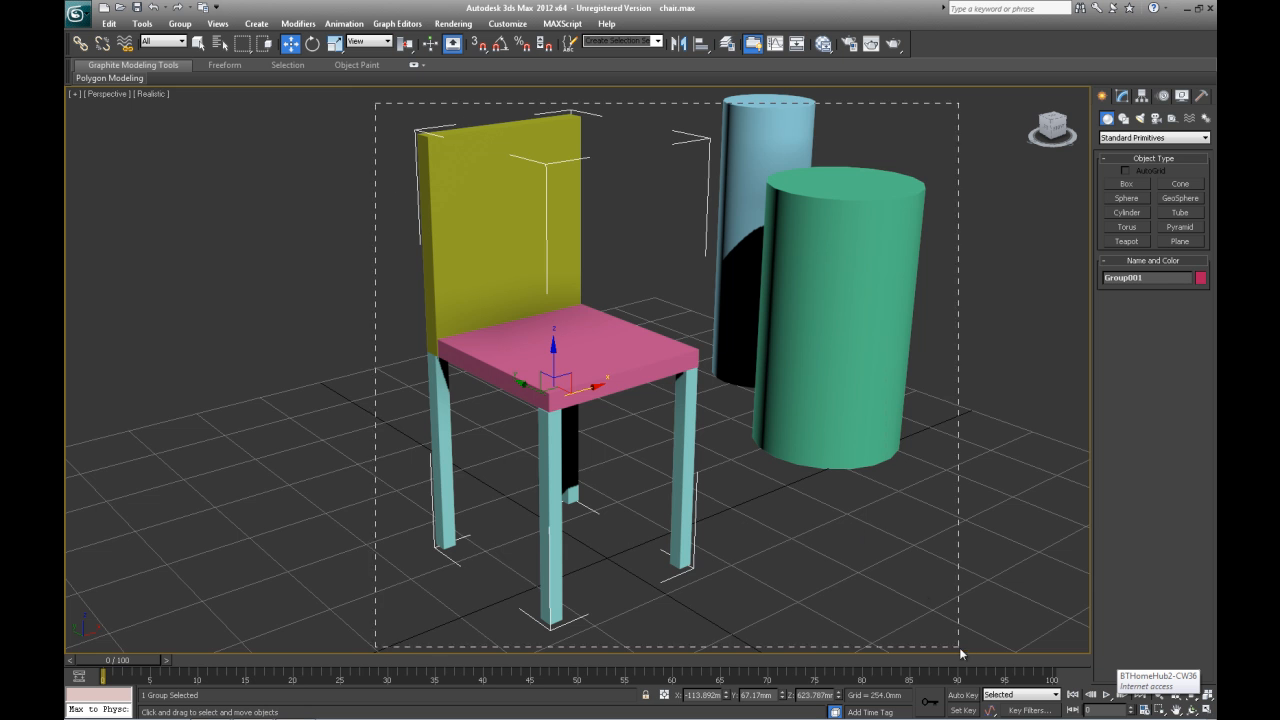
click(179, 23)
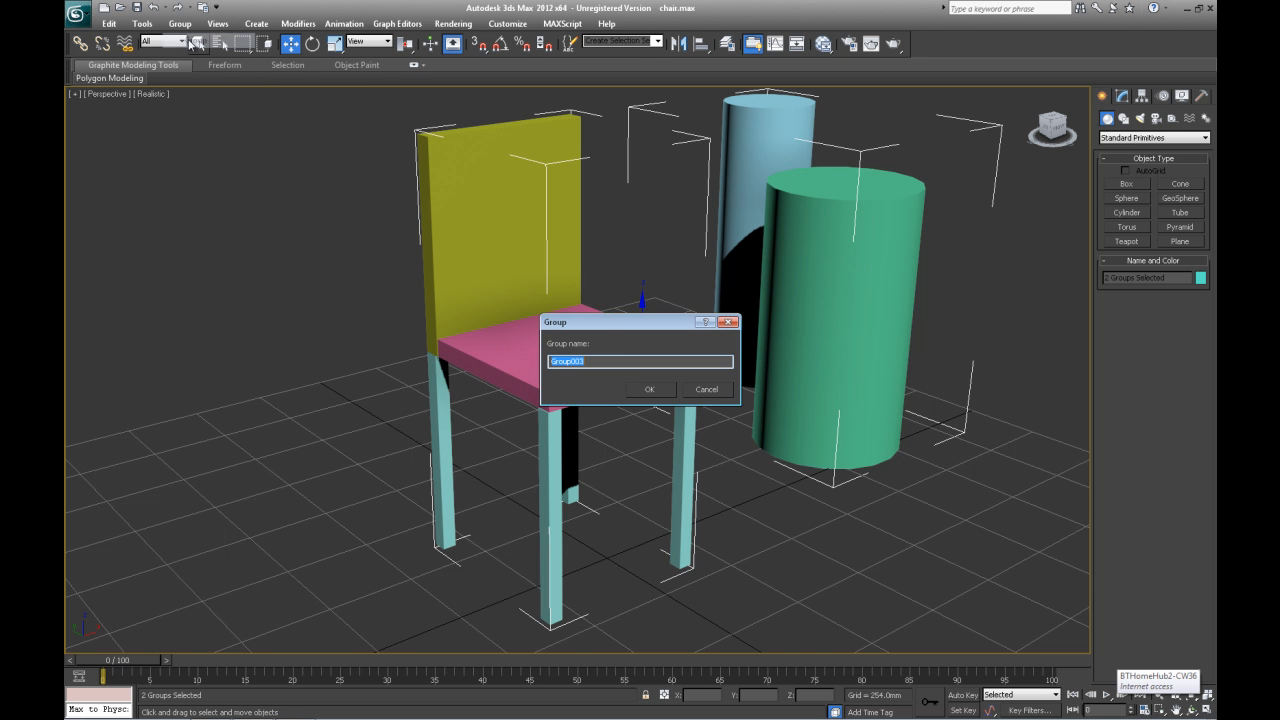
click(648, 389)
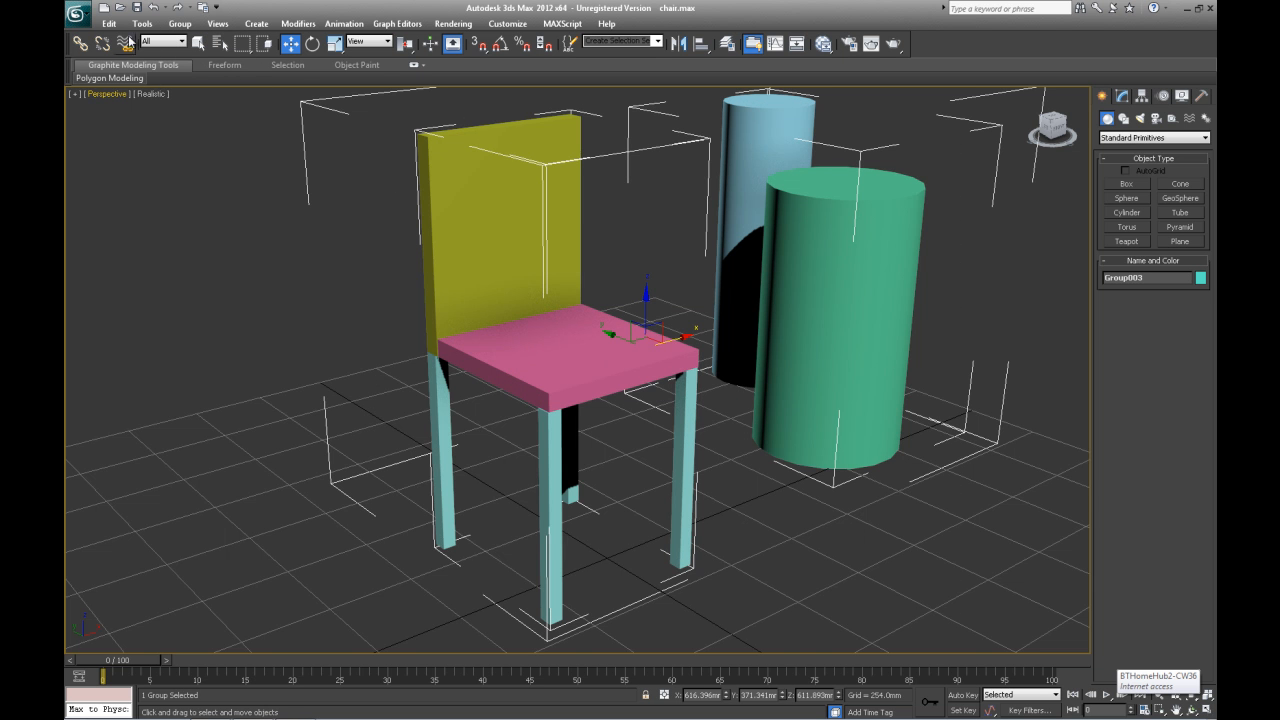
click(179, 23)
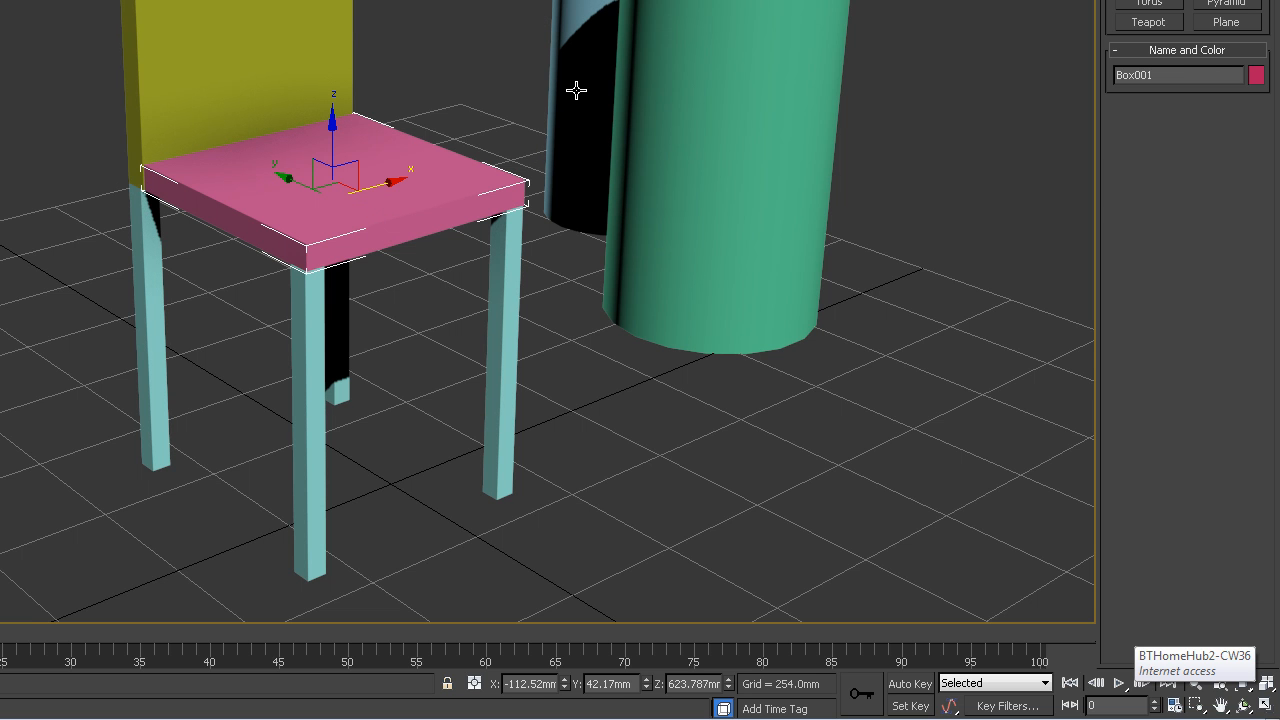
click(500, 450)
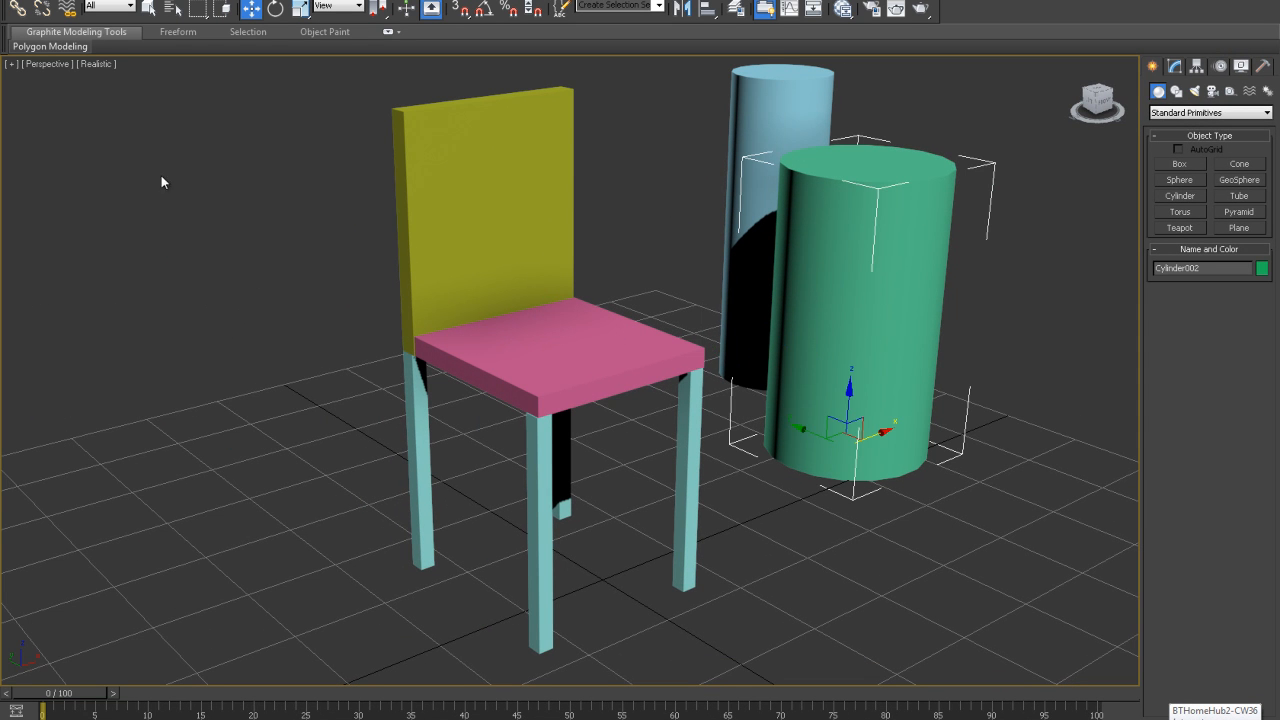
mouse_move(460, 155)
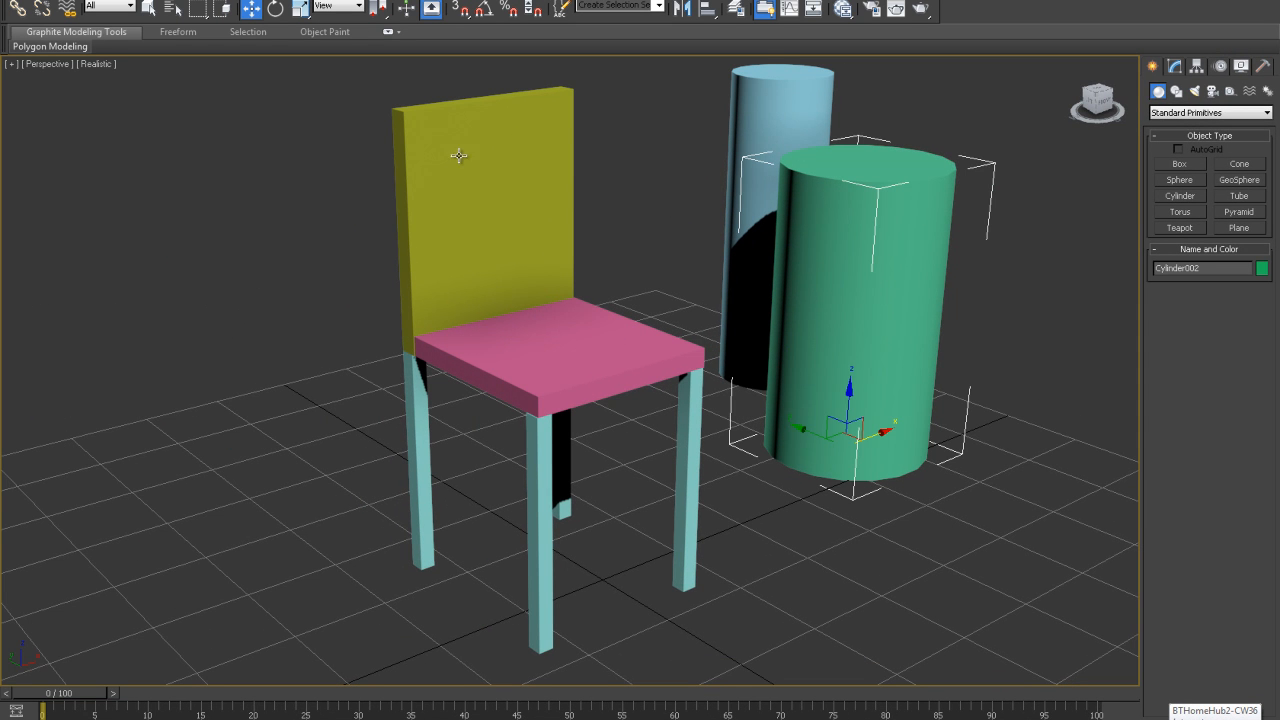
mouse_move(642, 311)
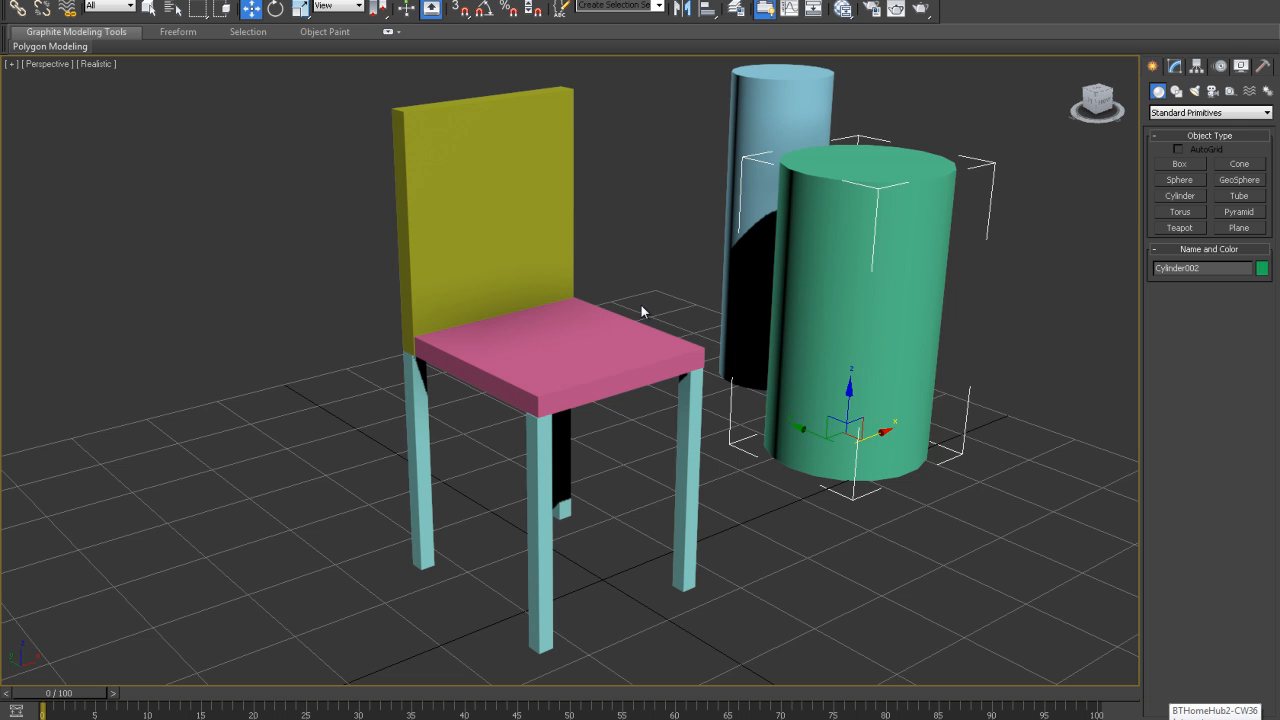